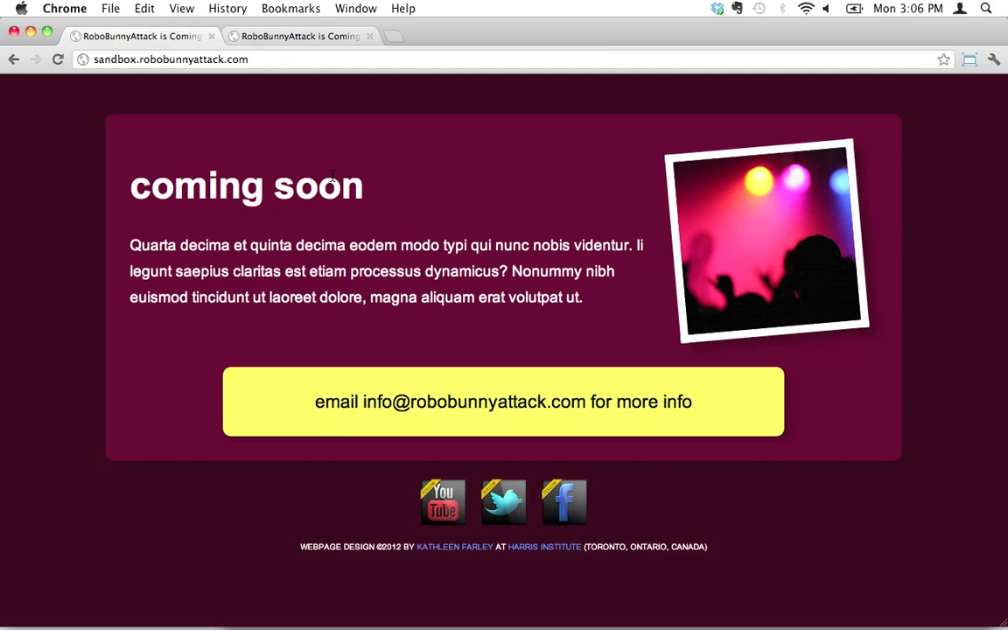
pyautogui.moveTo(284, 190)
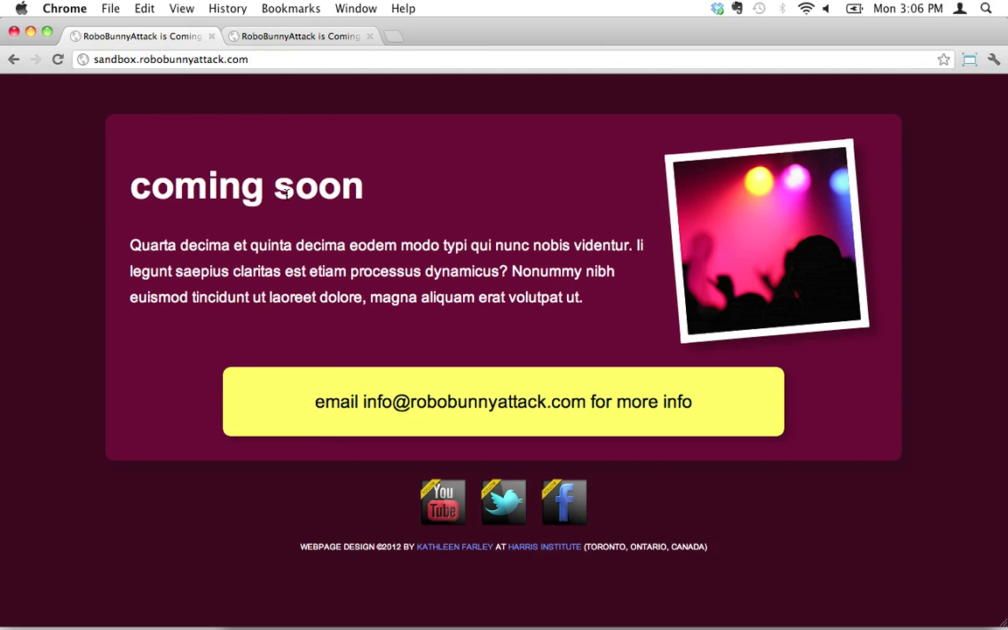
pyautogui.moveTo(329, 324)
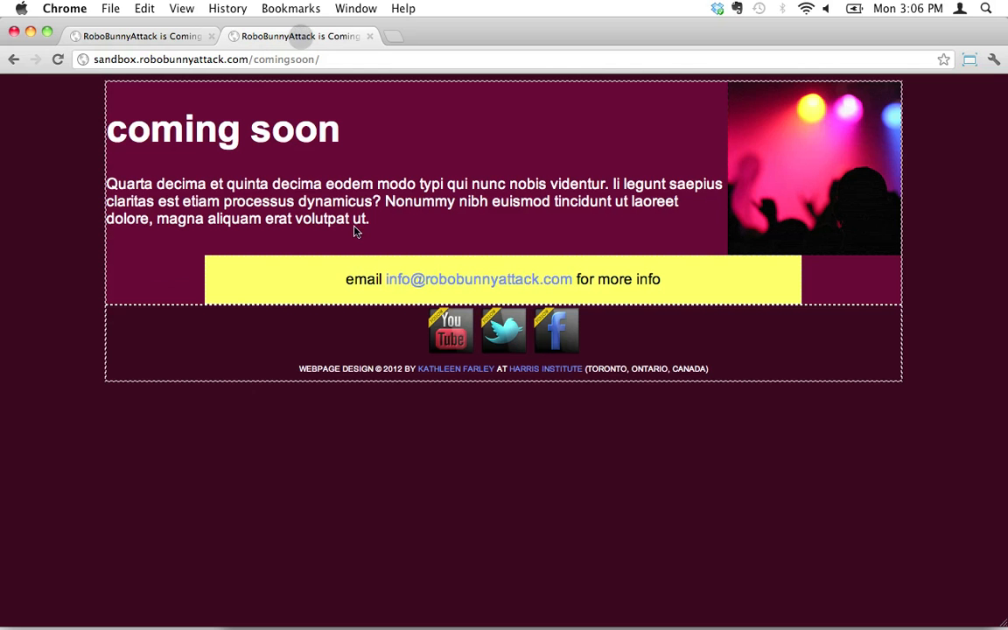
pyautogui.moveTo(225, 265)
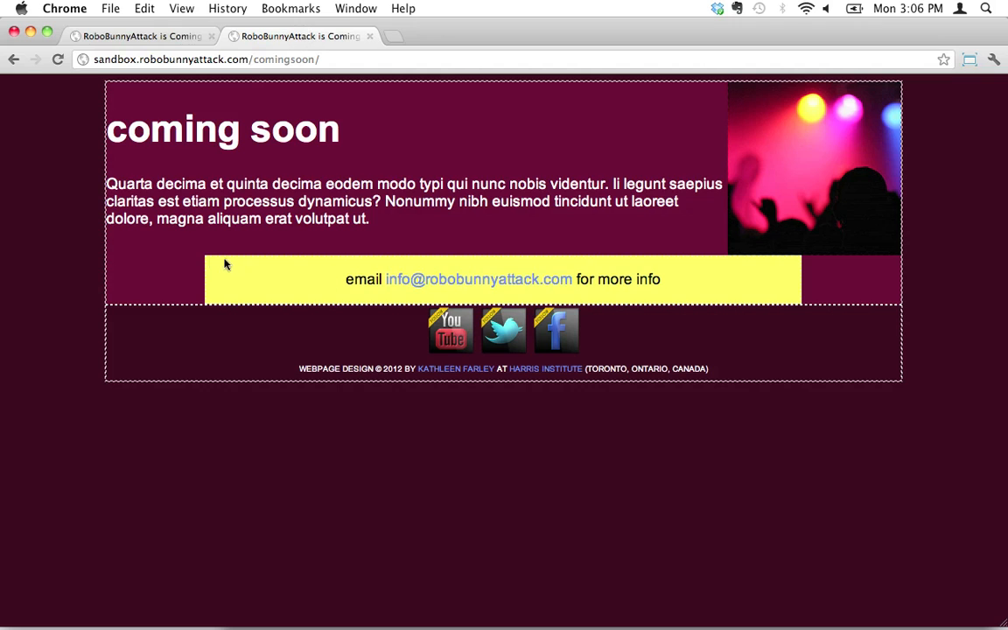
pyautogui.moveTo(219, 248)
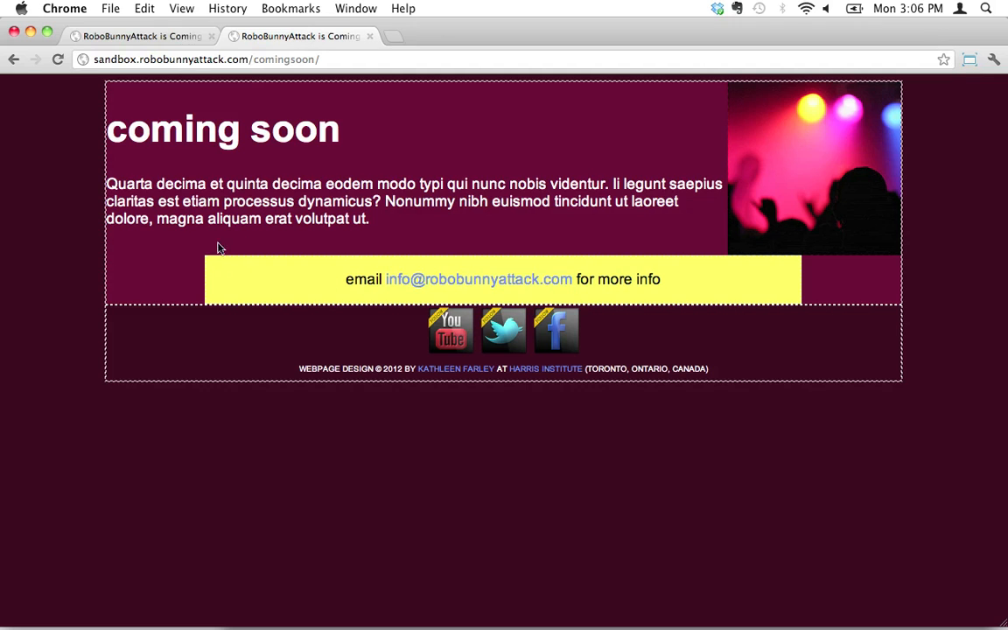
# Compare the finished mockup tab against the in-progress coming soon tab.
pyautogui.click(140, 35)
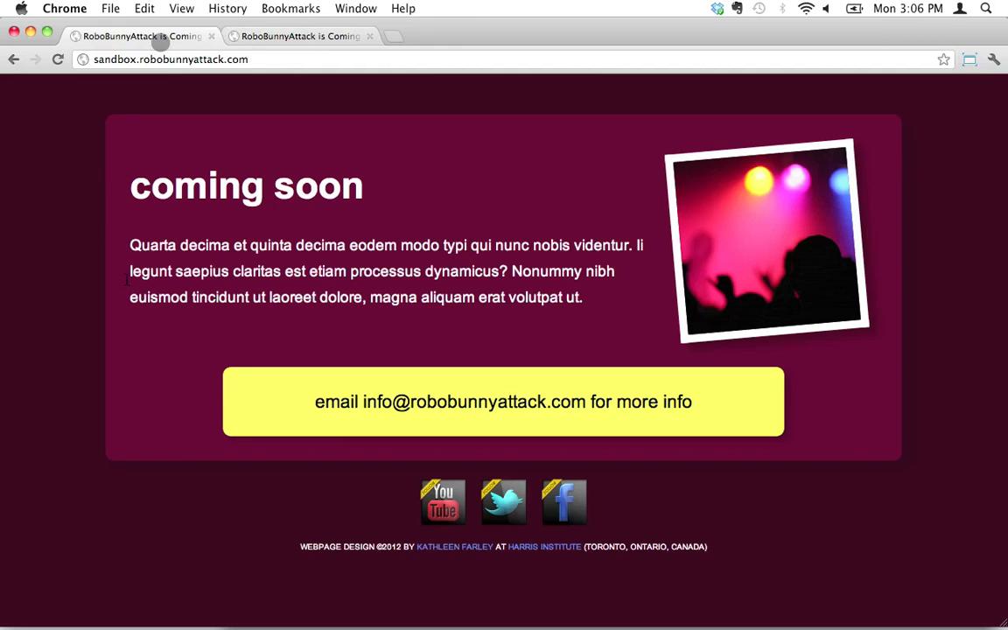
pyautogui.moveTo(147, 106)
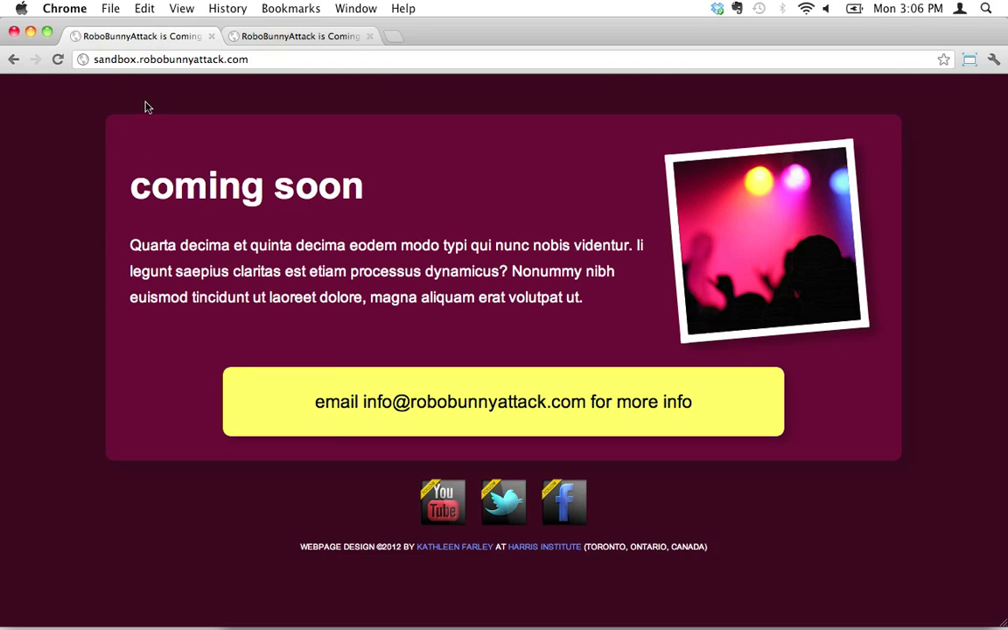
pyautogui.moveTo(396, 115)
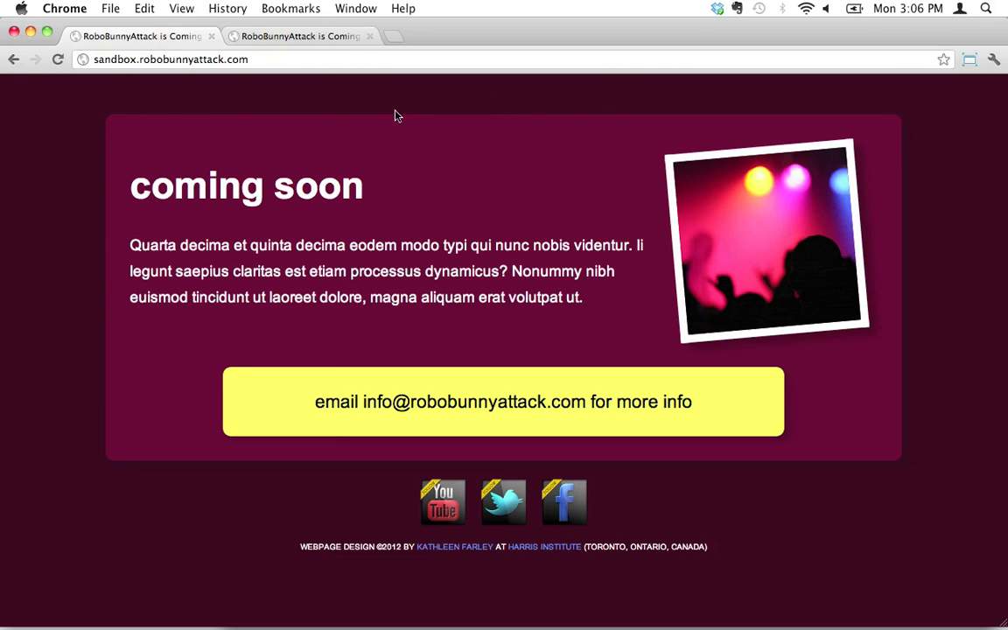
pyautogui.moveTo(647, 464)
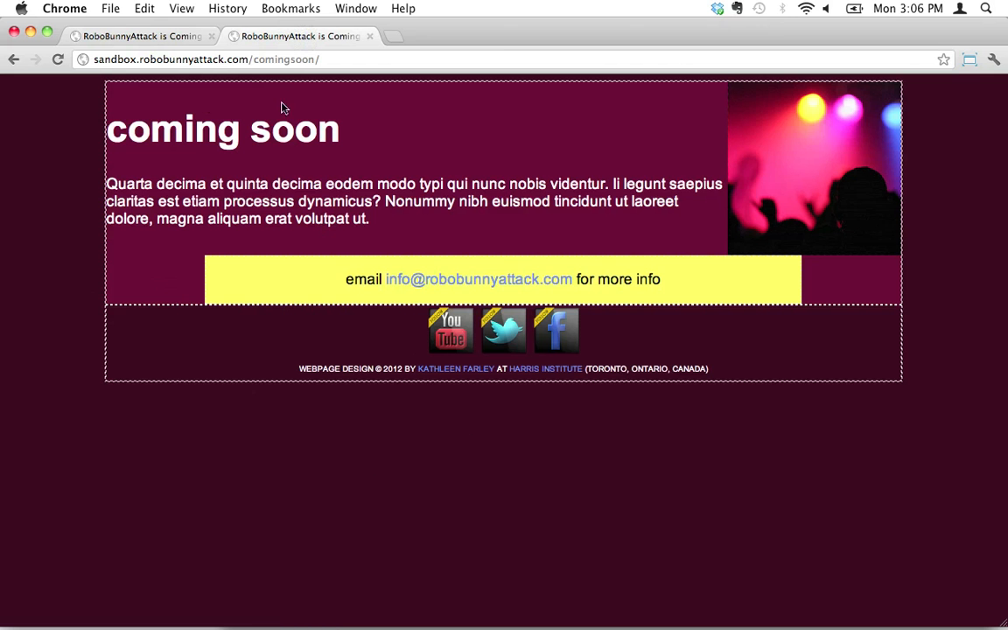
pyautogui.moveTo(166, 396)
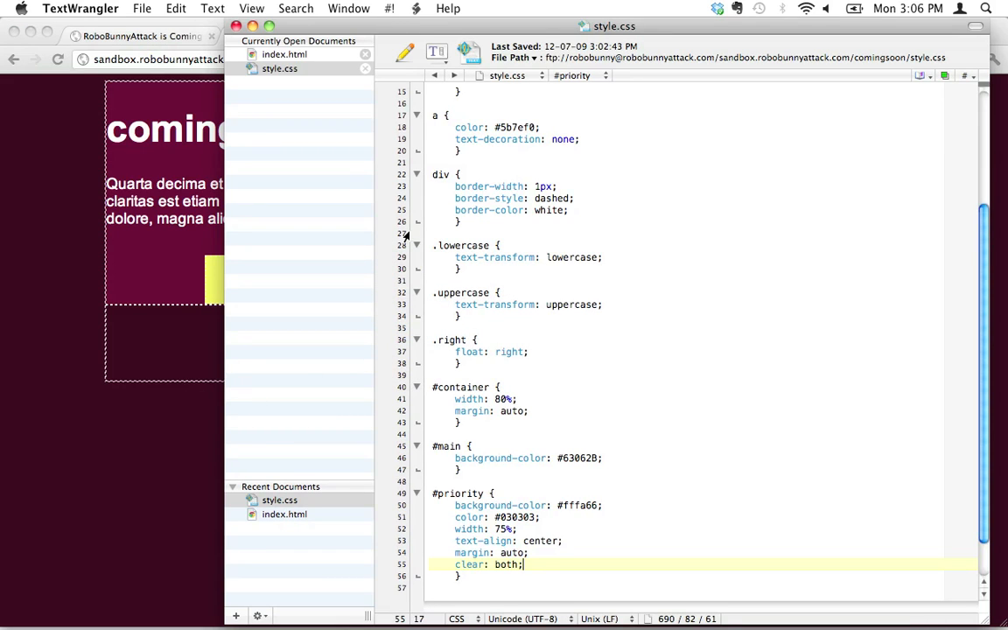
# Scroll style.css up to the top to see the existing rules.
pyautogui.scroll(3)
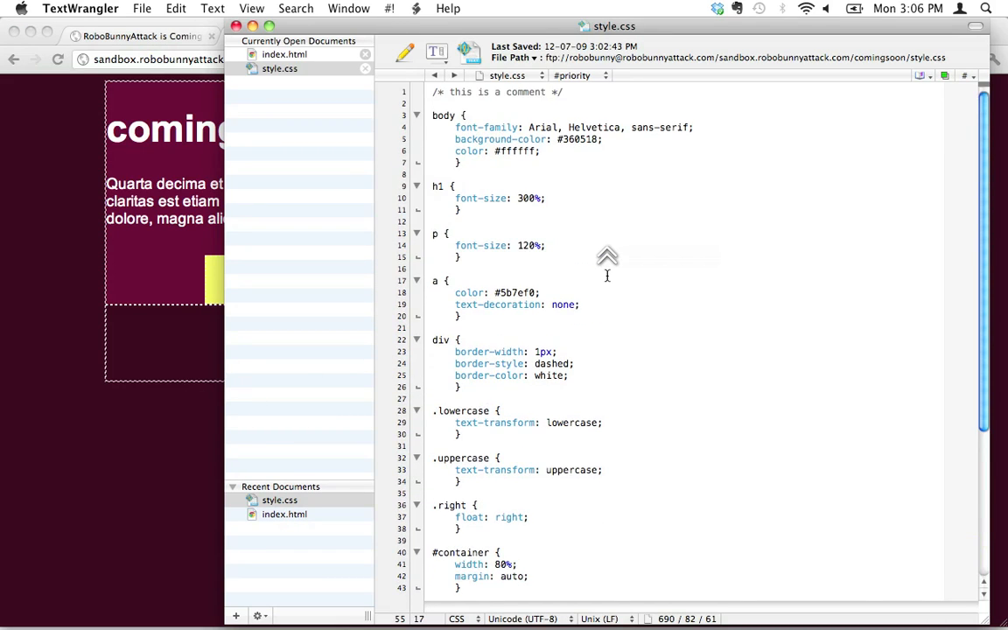
pyautogui.moveTo(606, 271)
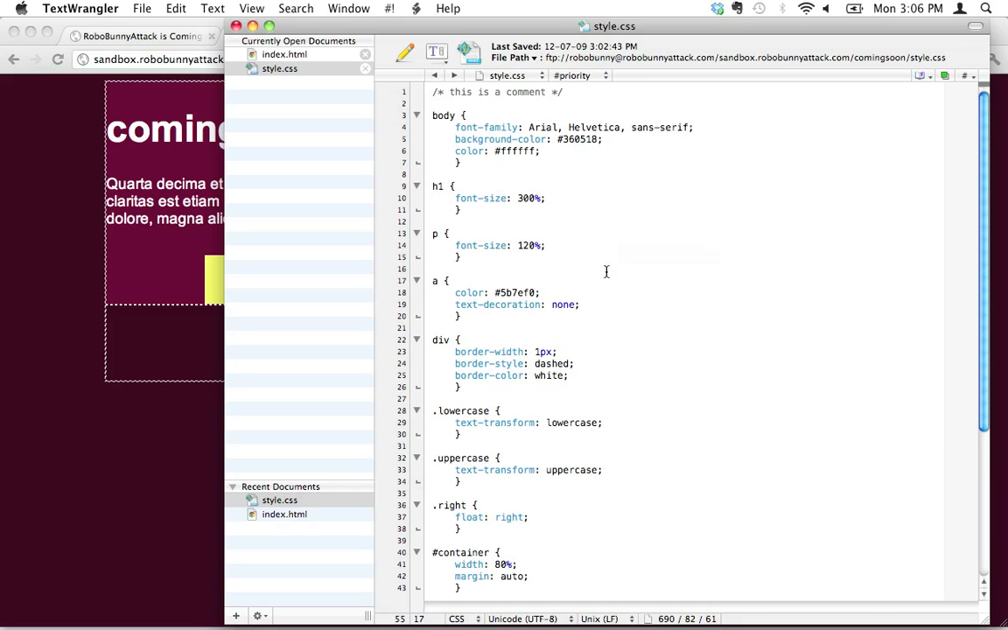
pyautogui.moveTo(569, 284)
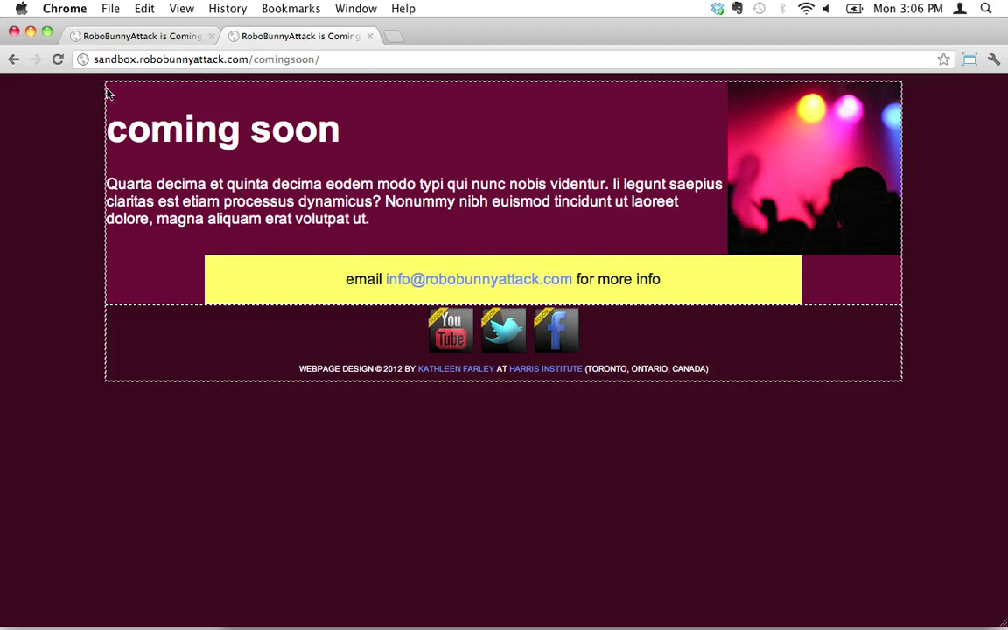
pyautogui.moveTo(84, 296)
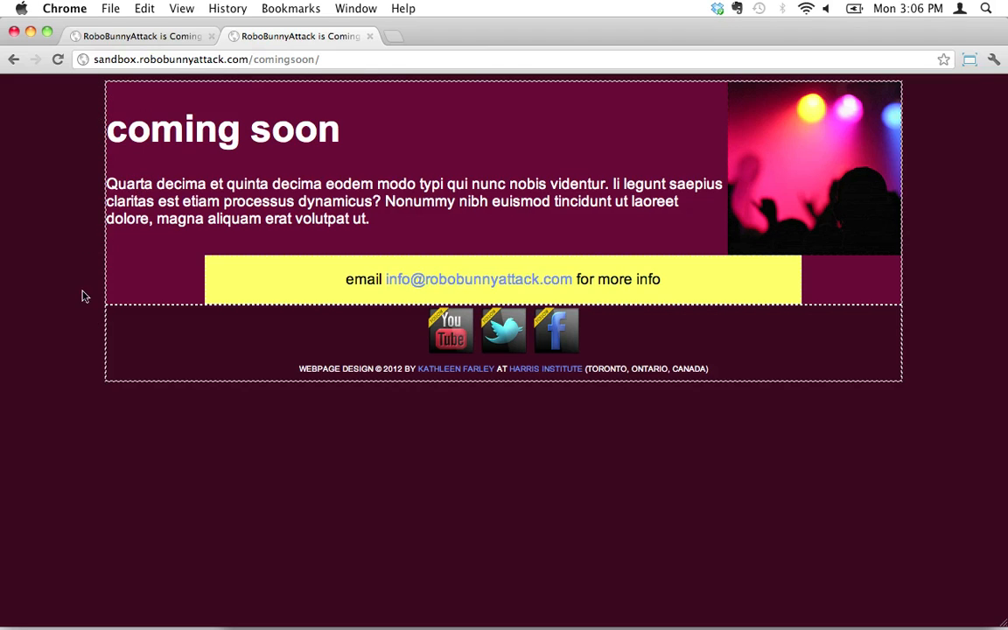
pyautogui.moveTo(201, 168)
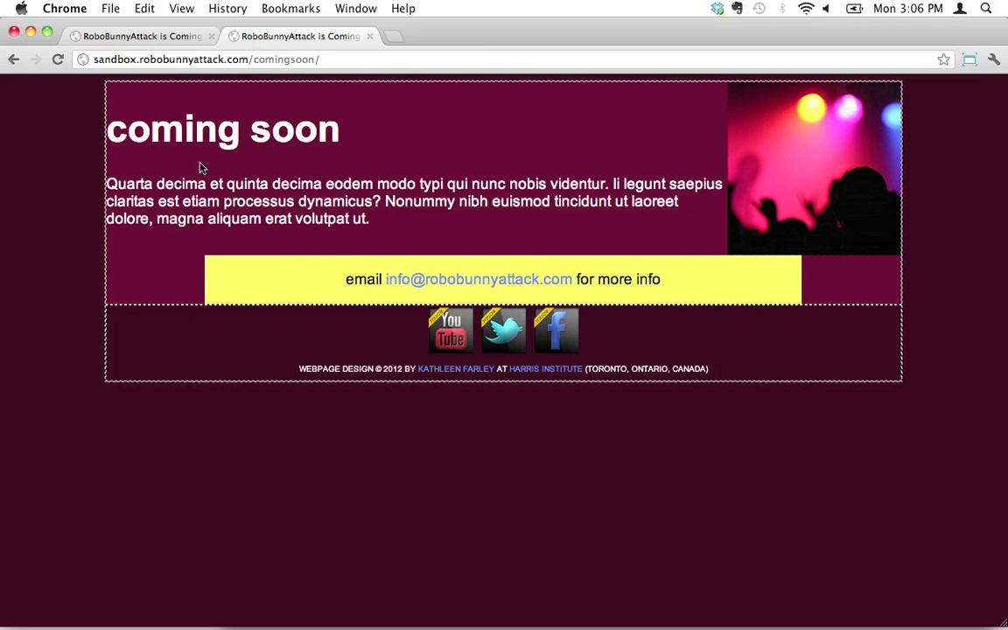
pyautogui.moveTo(98, 94)
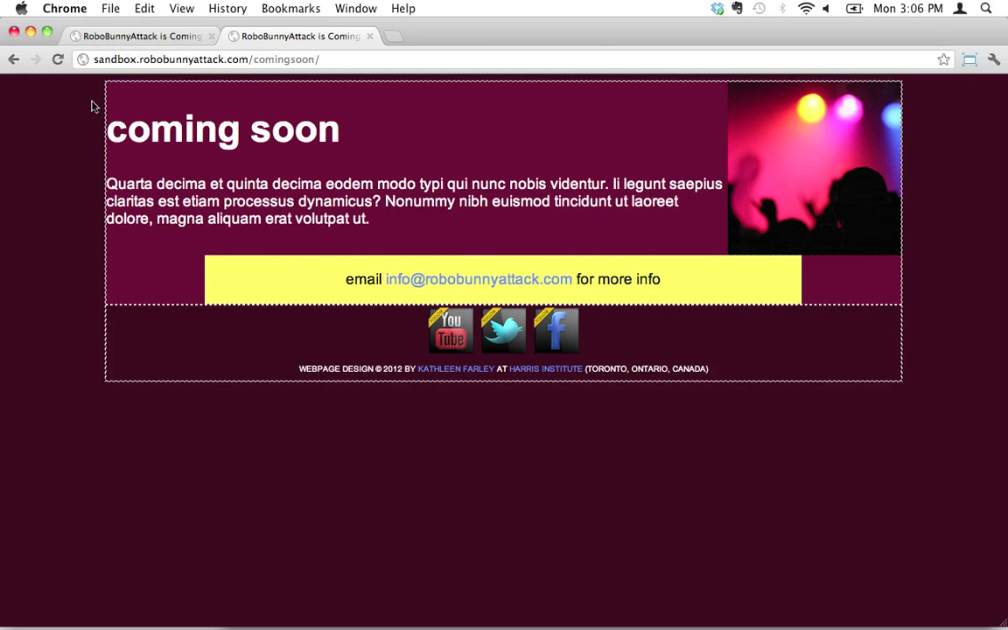
pyautogui.moveTo(101, 108)
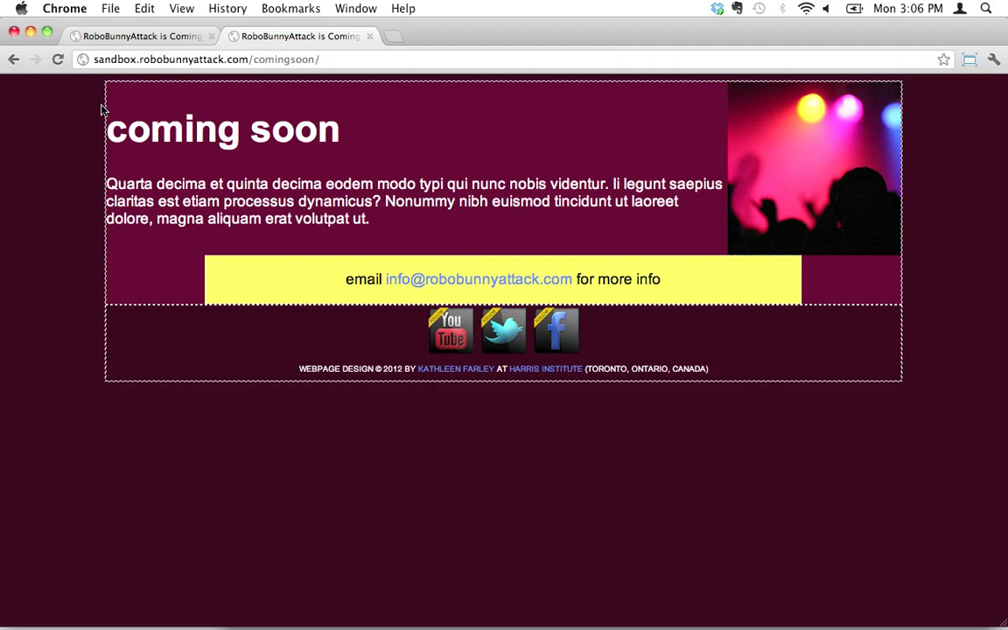
pyautogui.moveTo(56, 112)
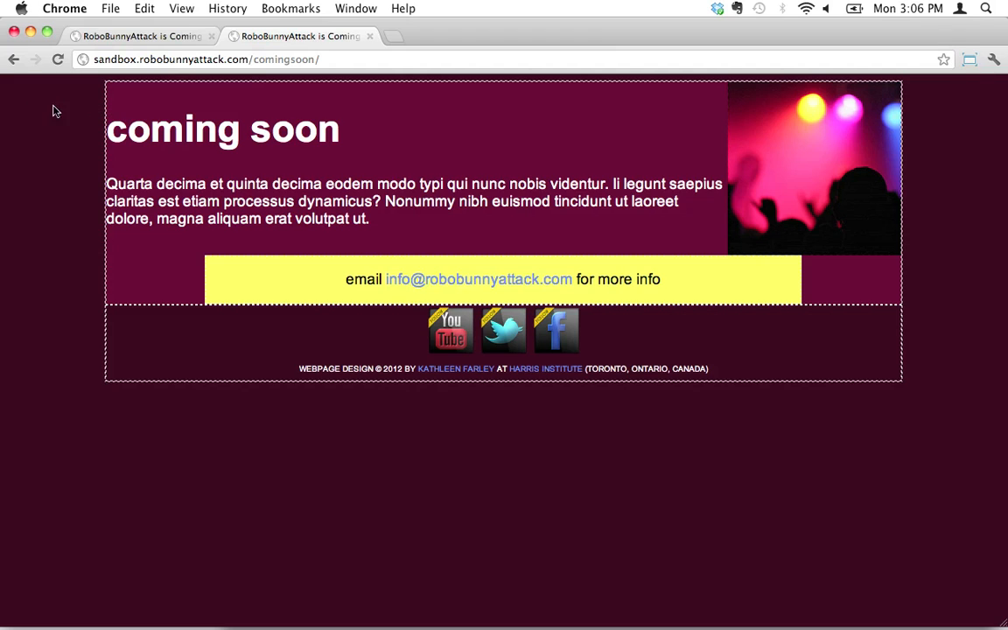
pyautogui.moveTo(109, 109)
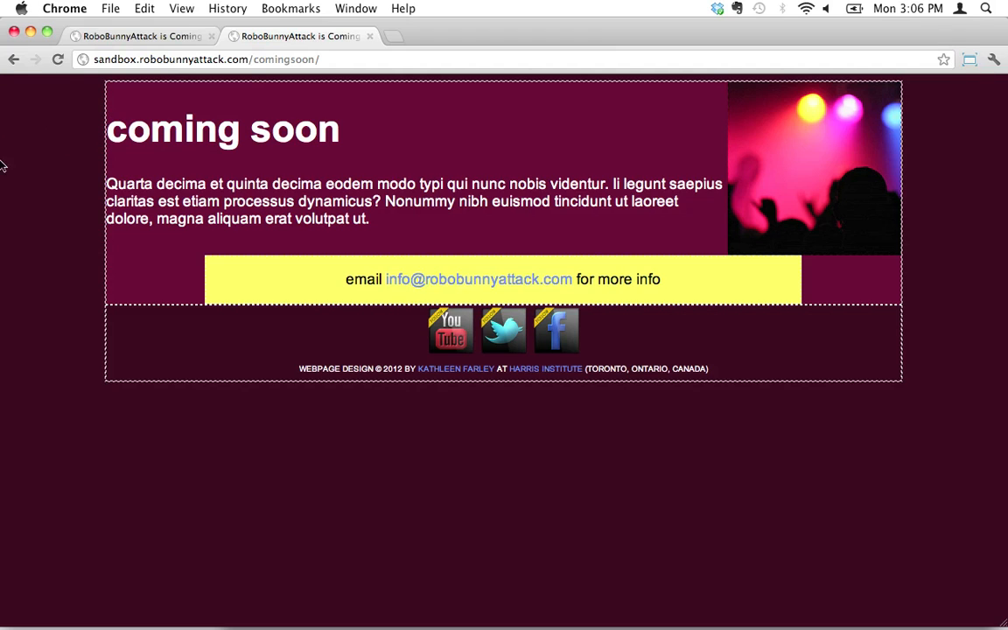
pyautogui.moveTo(9, 219)
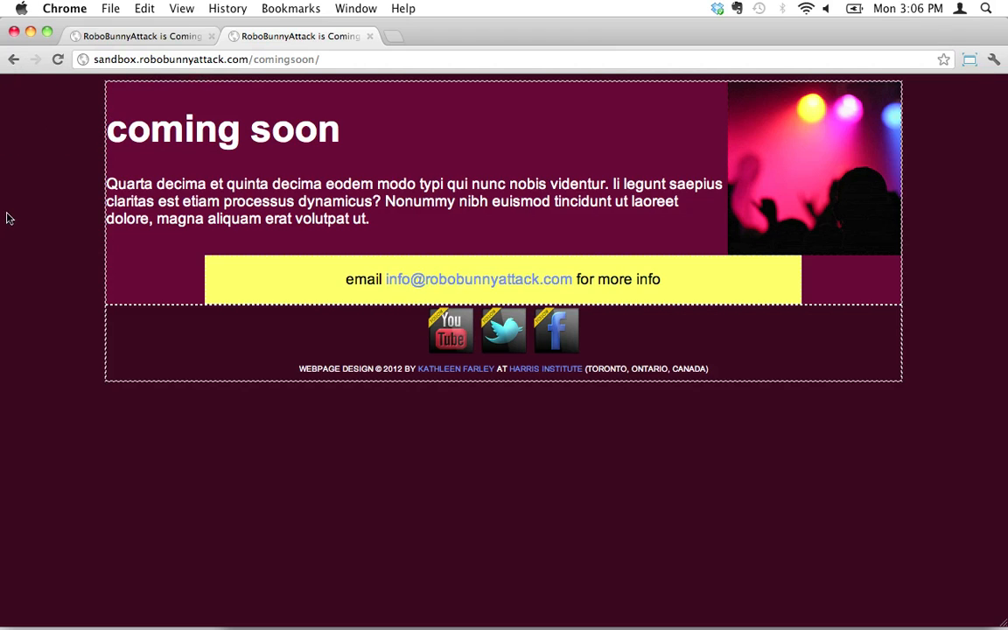
pyautogui.moveTo(105, 99)
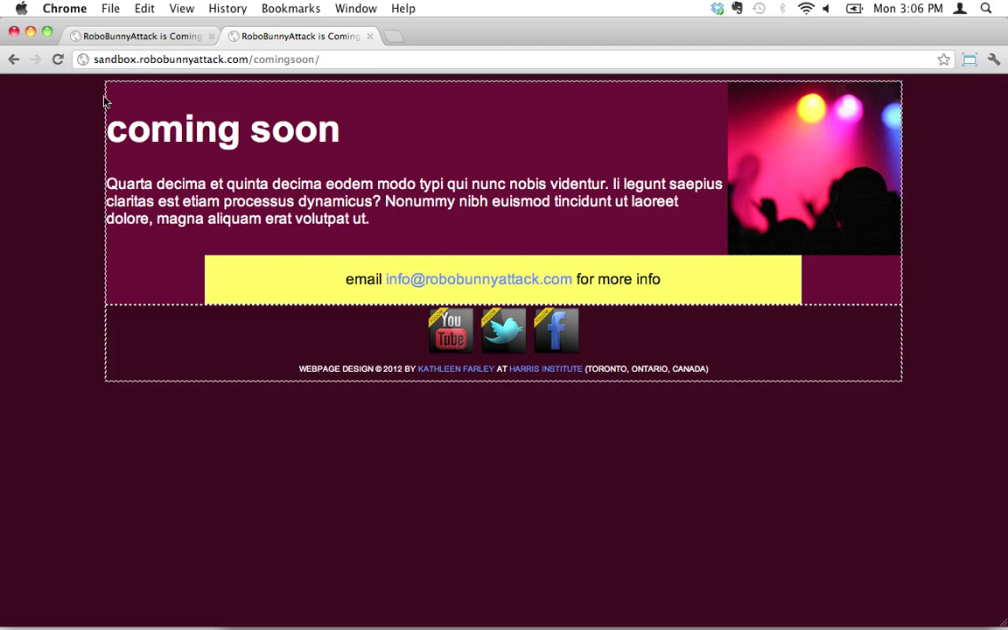
pyautogui.moveTo(171, 95)
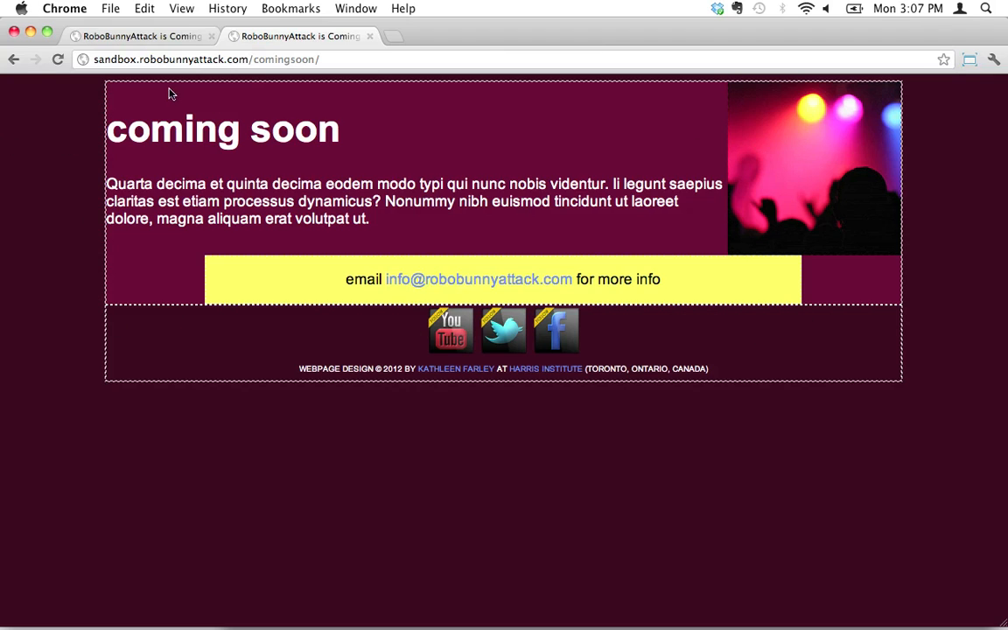
pyautogui.moveTo(124, 311)
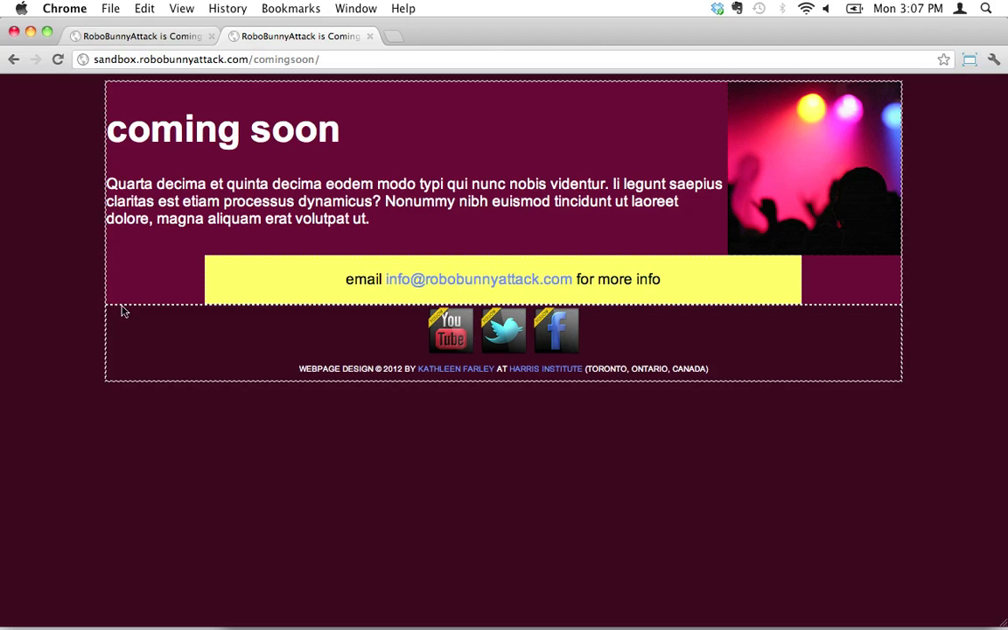
pyautogui.moveTo(378, 97)
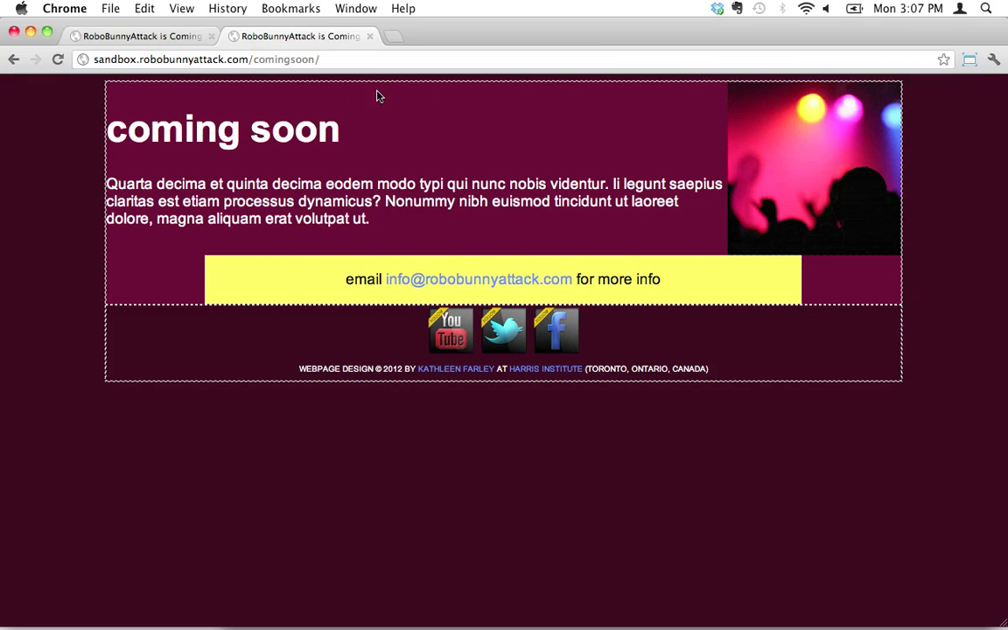
pyautogui.moveTo(96, 242)
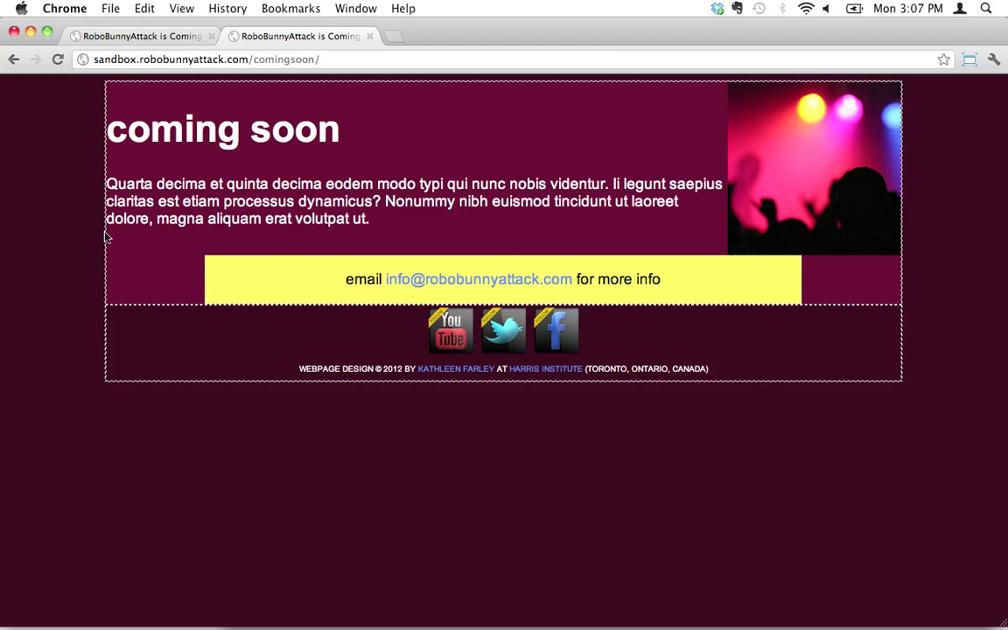
pyautogui.moveTo(81, 278)
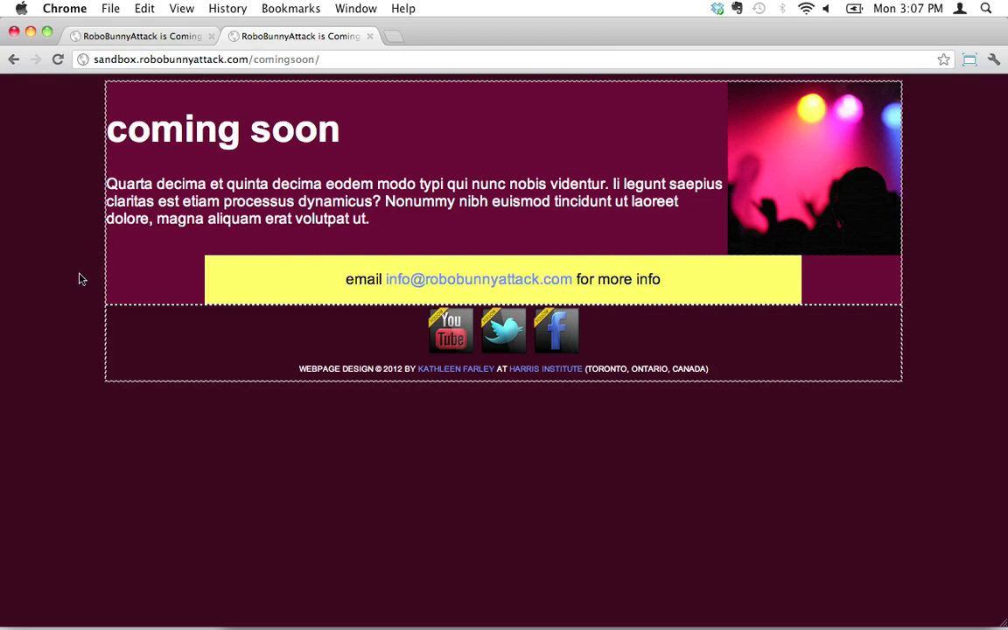
pyautogui.moveTo(75, 170)
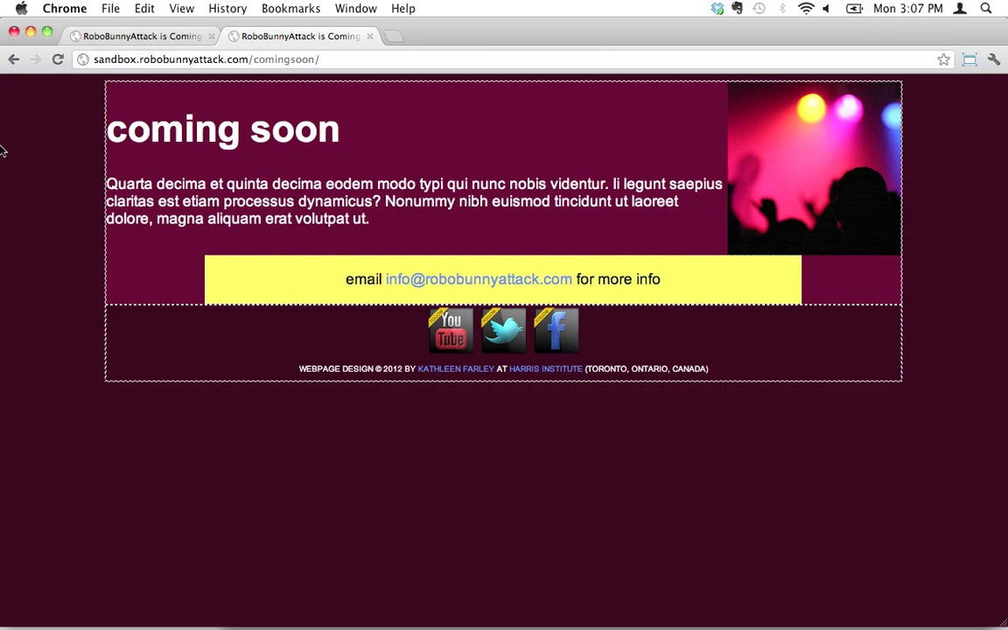
pyautogui.moveTo(94, 175)
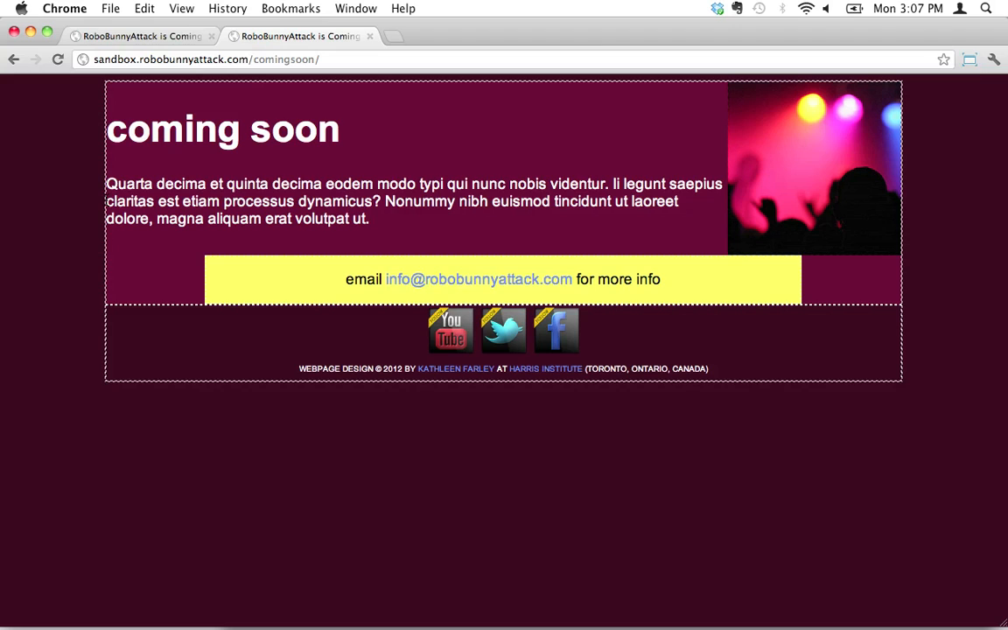
pyautogui.moveTo(119, 254)
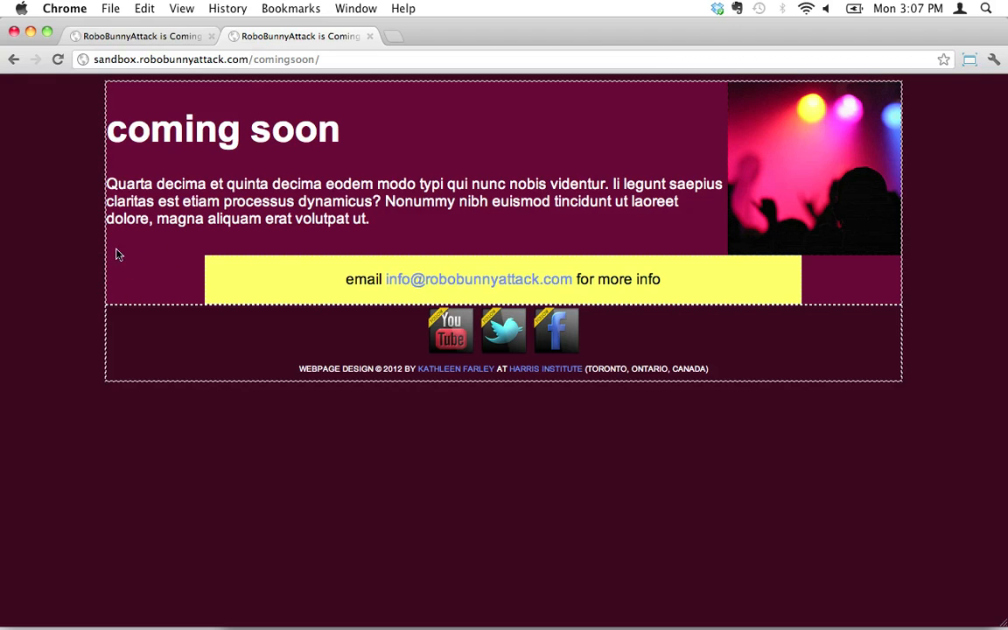
pyautogui.moveTo(107, 140)
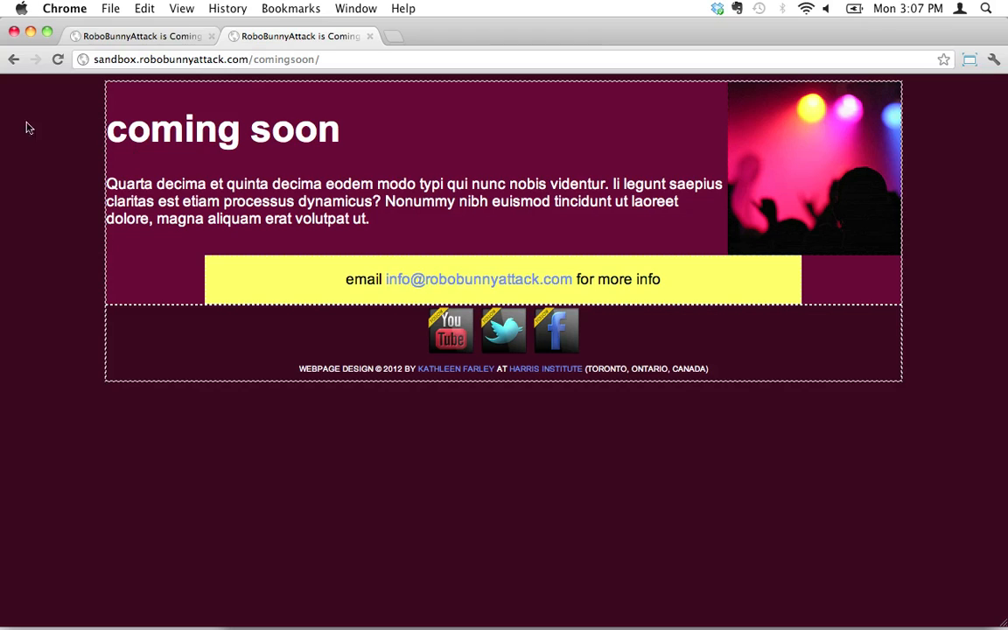
pyautogui.moveTo(70, 167)
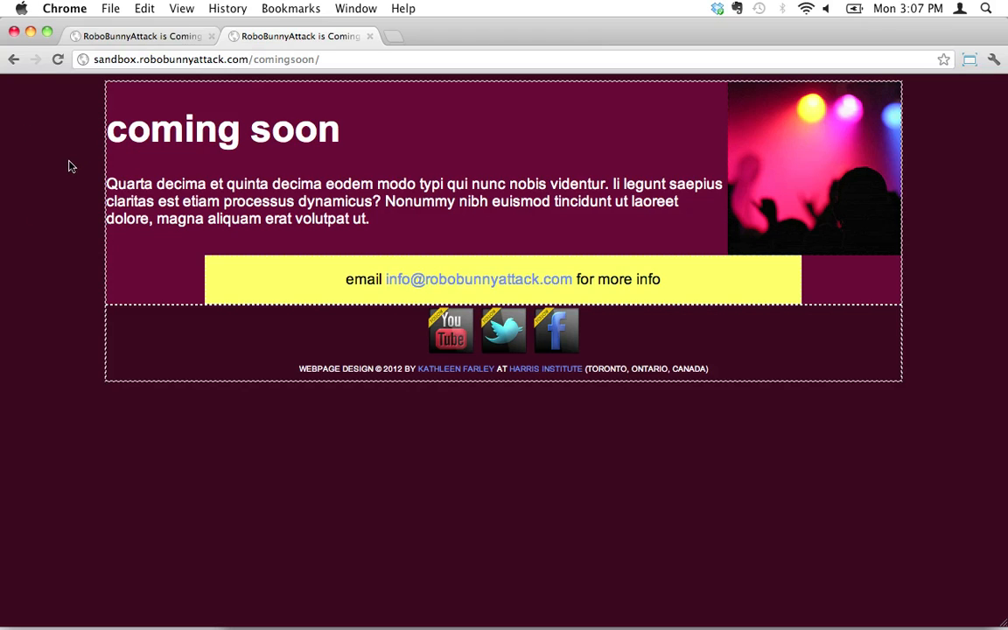
pyautogui.moveTo(42, 200)
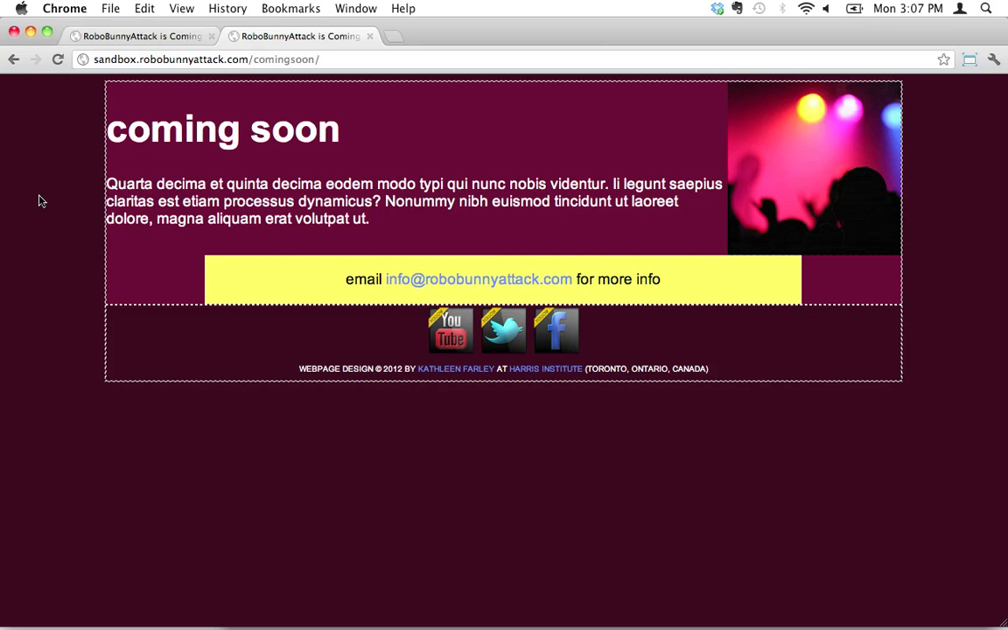
pyautogui.moveTo(88, 91)
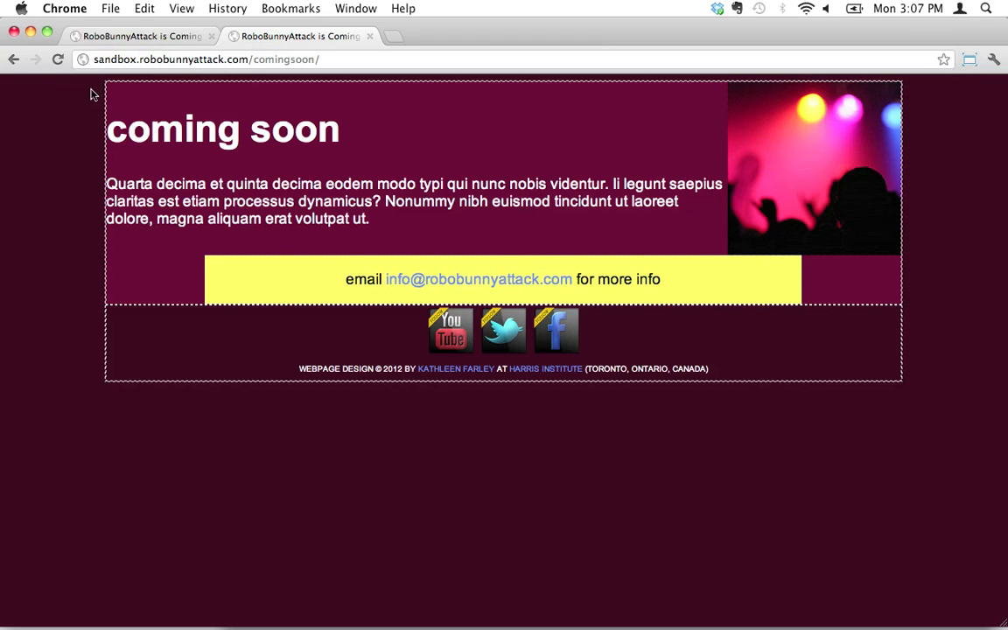
pyautogui.moveTo(88, 80)
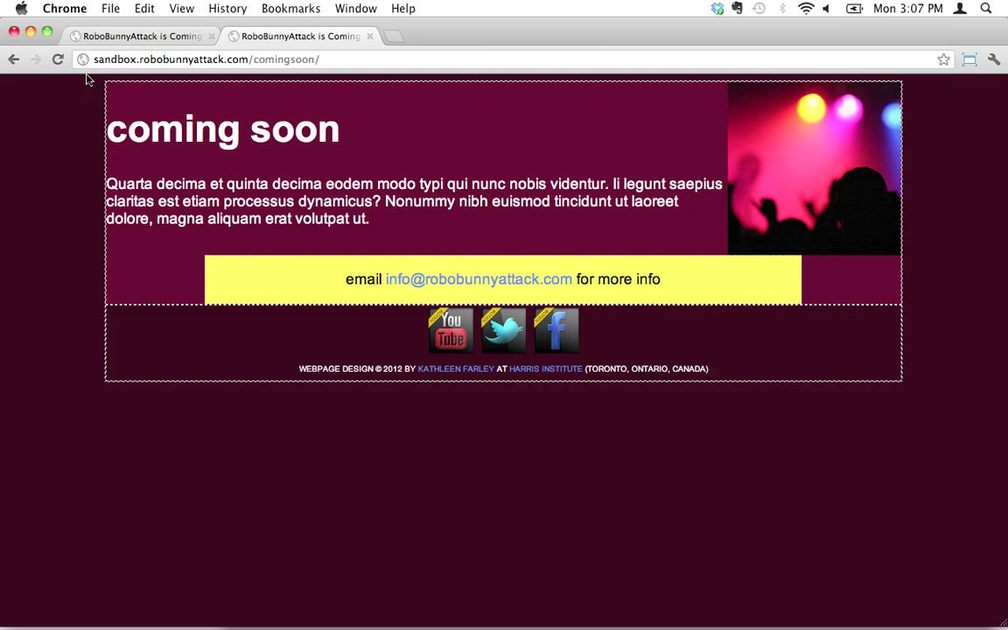
pyautogui.moveTo(138, 86)
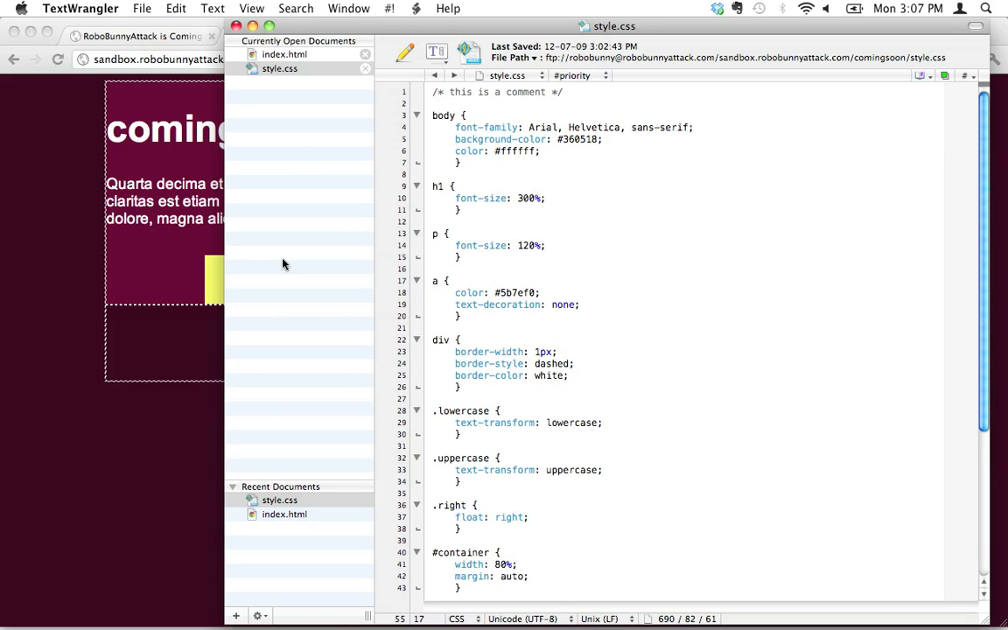
pyautogui.moveTo(564, 359)
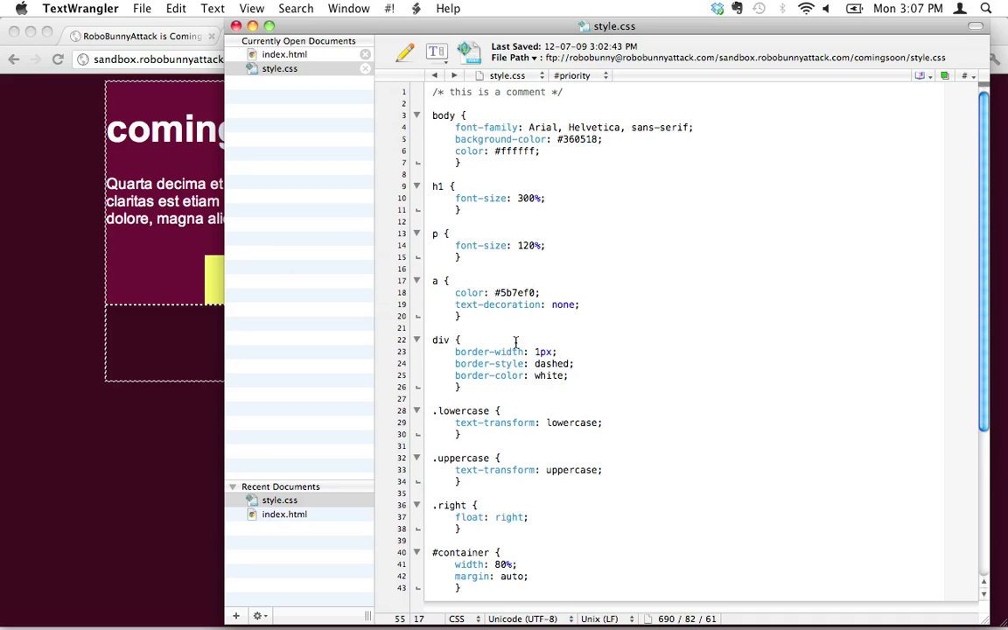
# Add margin-top: 50px; below margin: auto; in the #container rule.
pyautogui.scroll(-3)
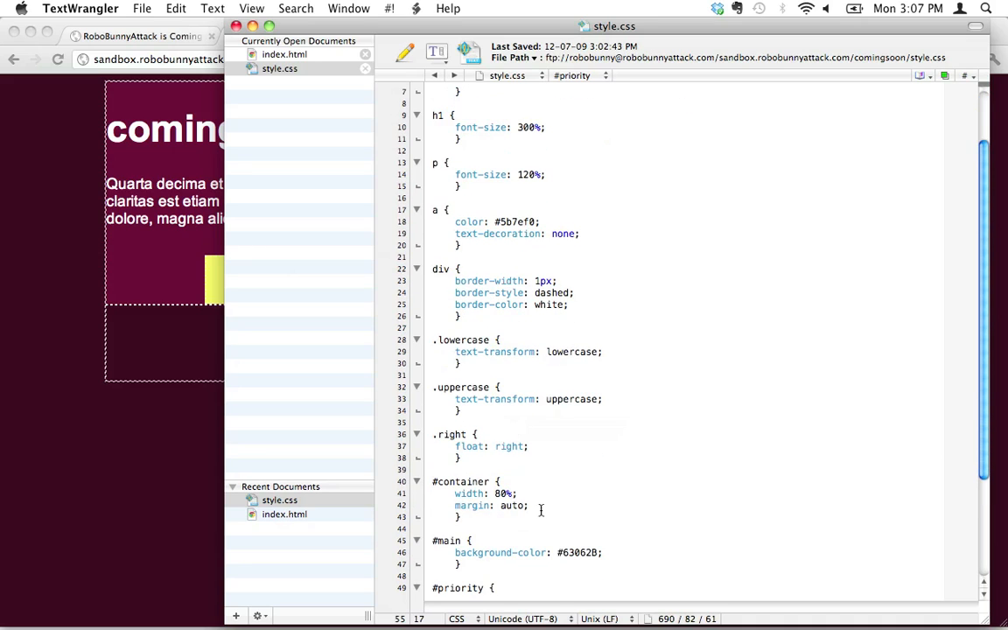
pyautogui.click(543, 506)
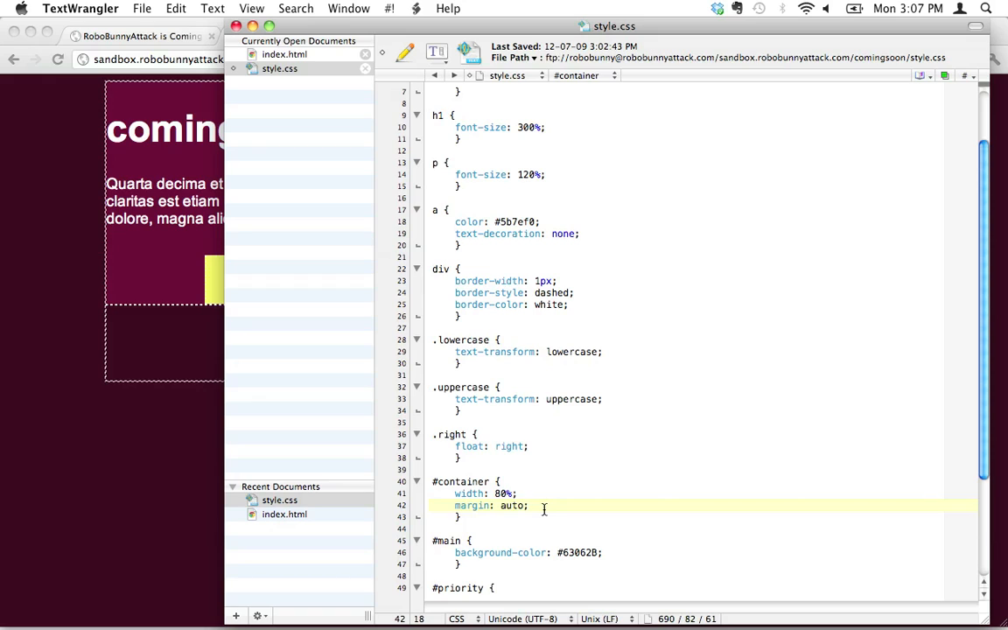
pyautogui.press('Return')
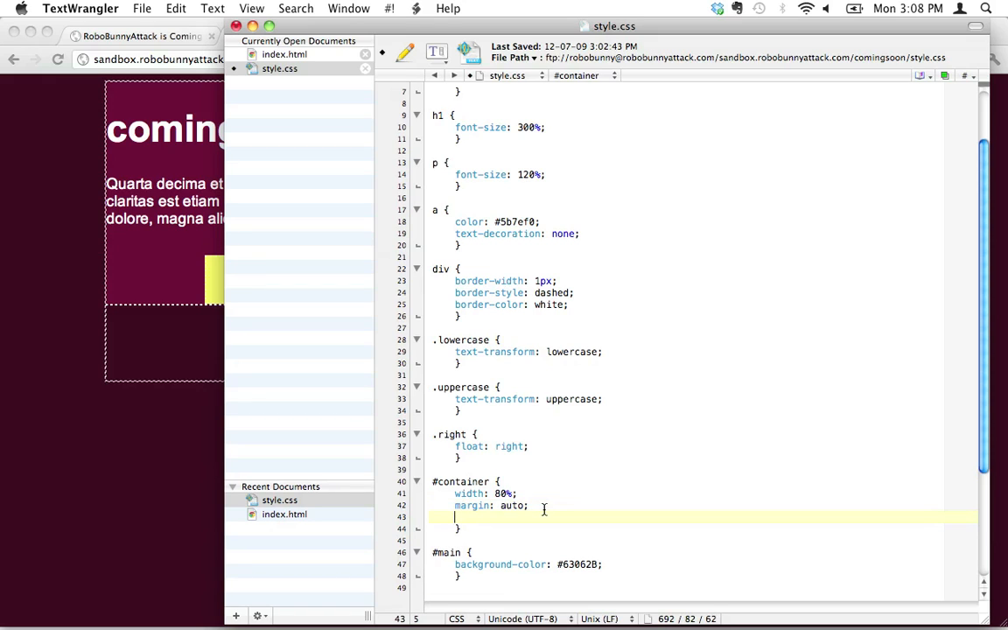
pyautogui.write('margin:')
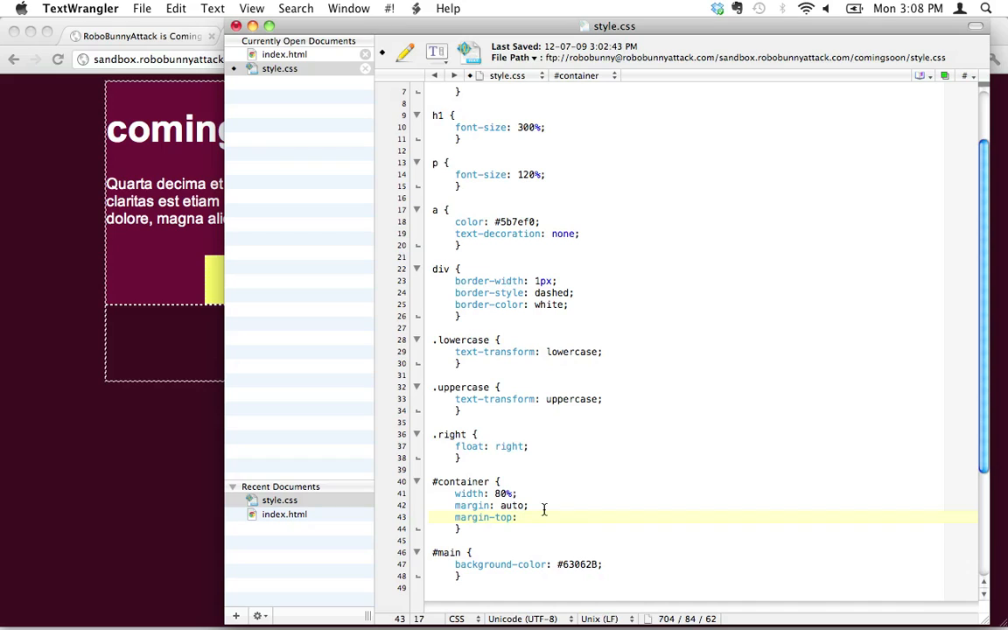
pyautogui.write('50px;')
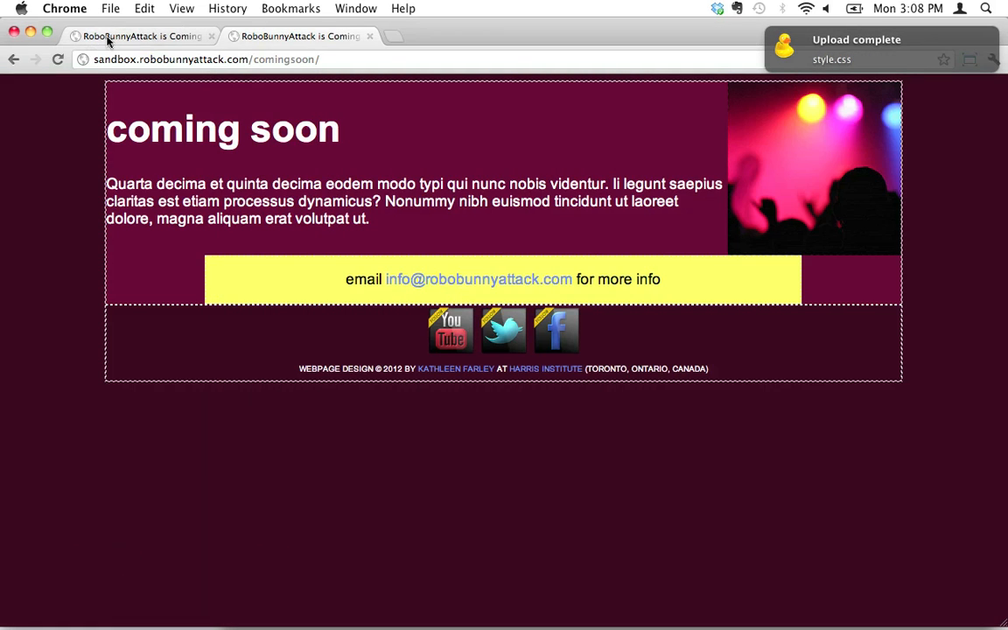
# Compare the mockup, then reload the coming soon page to see the new top gap.
pyautogui.click(298, 35)
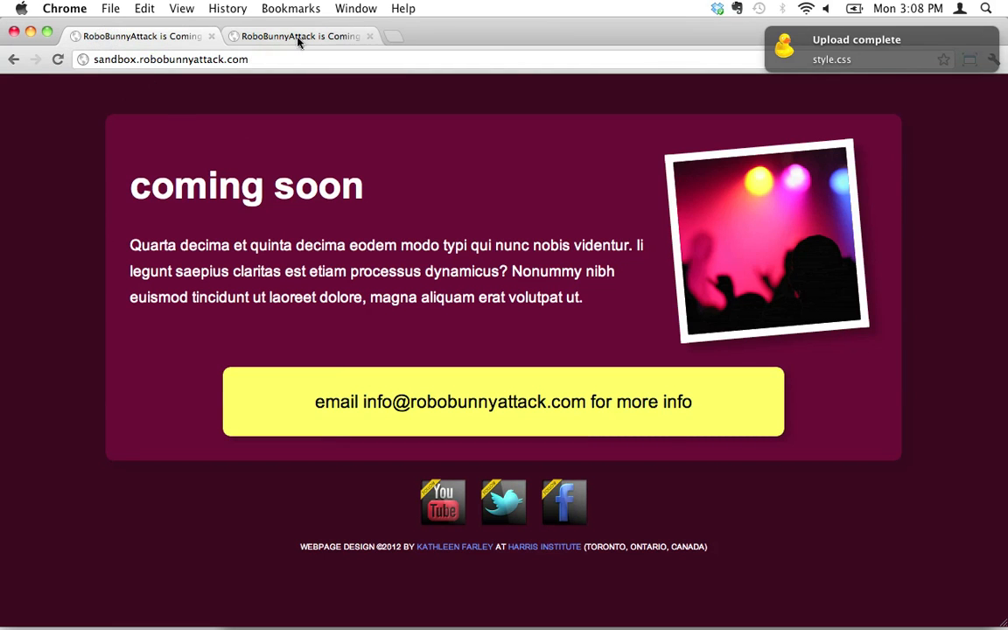
pyautogui.click(58, 59)
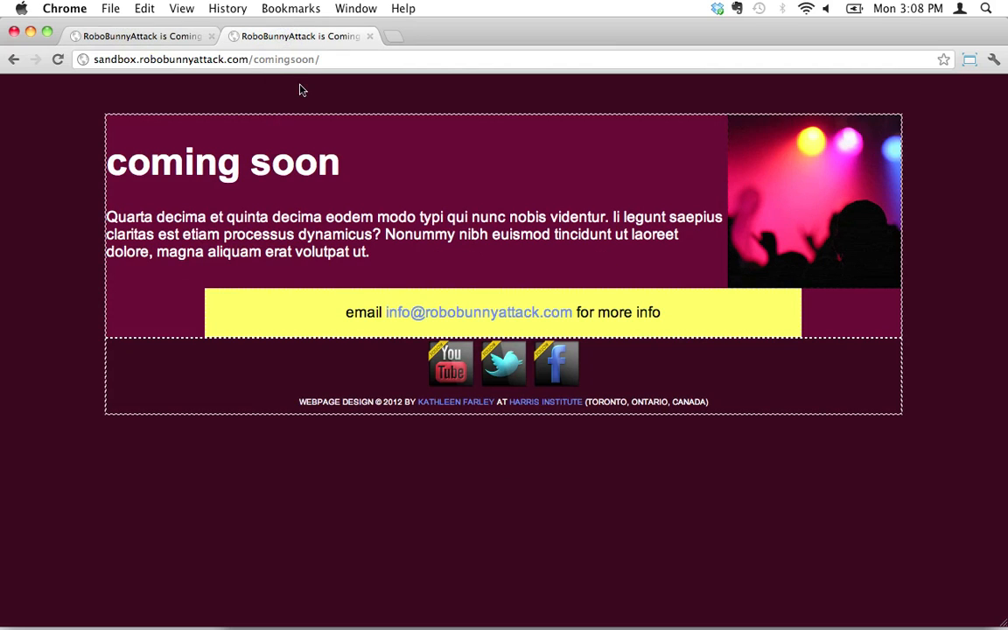
pyautogui.moveTo(326, 116)
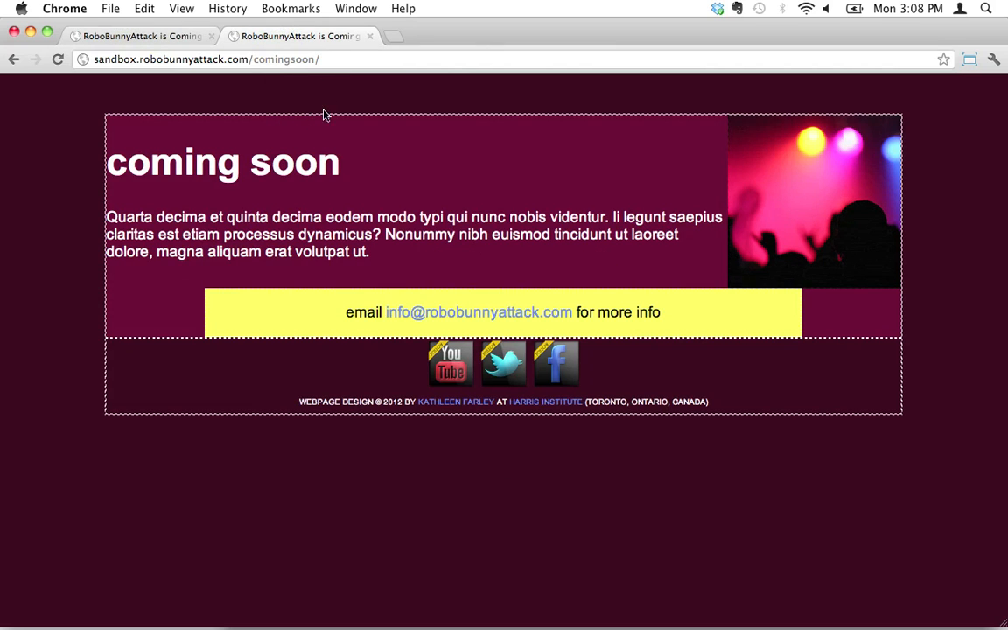
pyautogui.moveTo(340, 102)
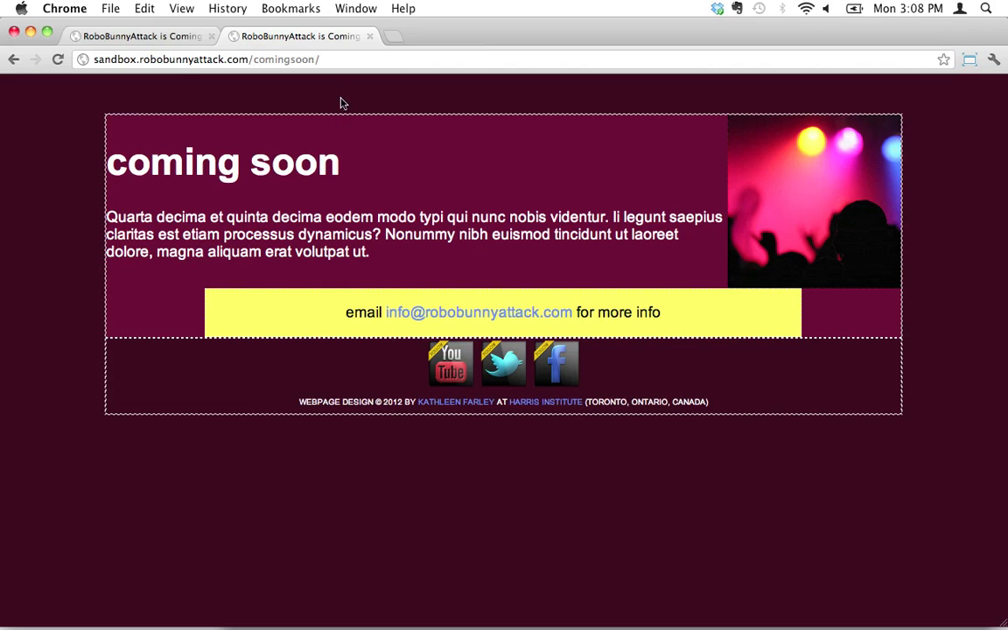
pyautogui.moveTo(349, 109)
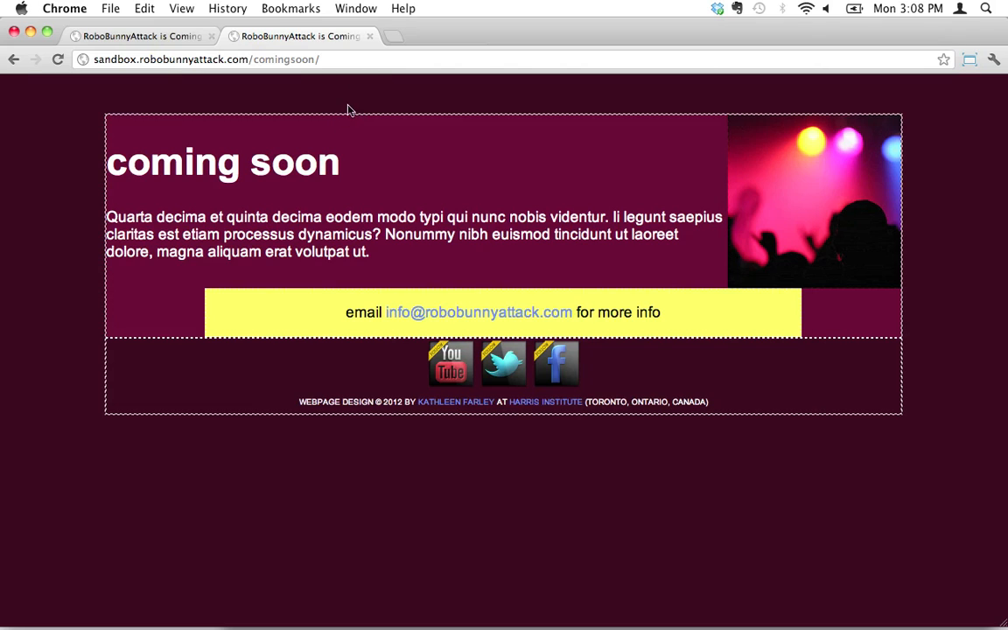
pyautogui.moveTo(171, 115)
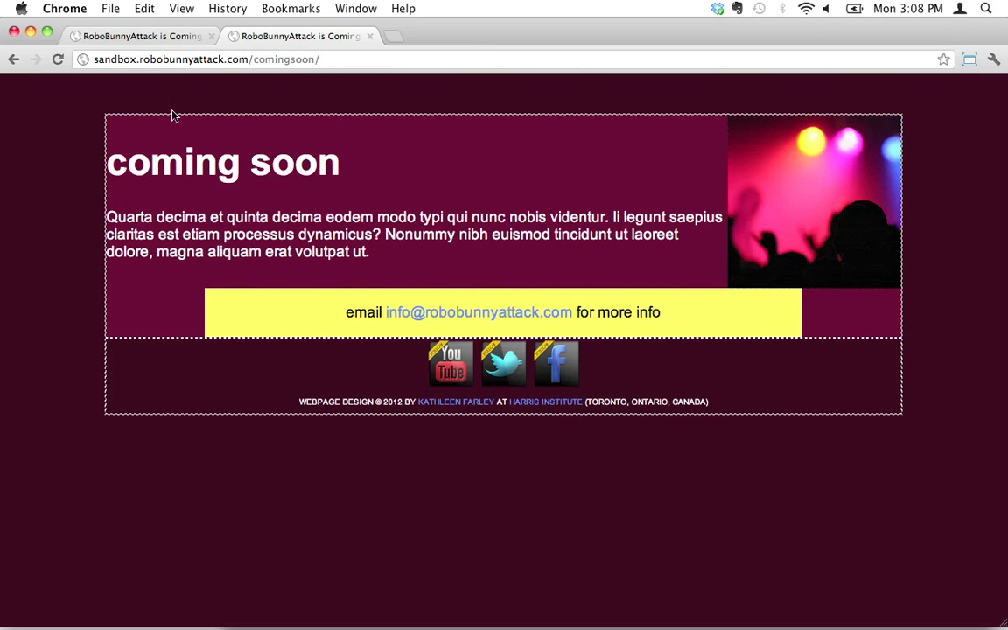
pyautogui.moveTo(151, 123)
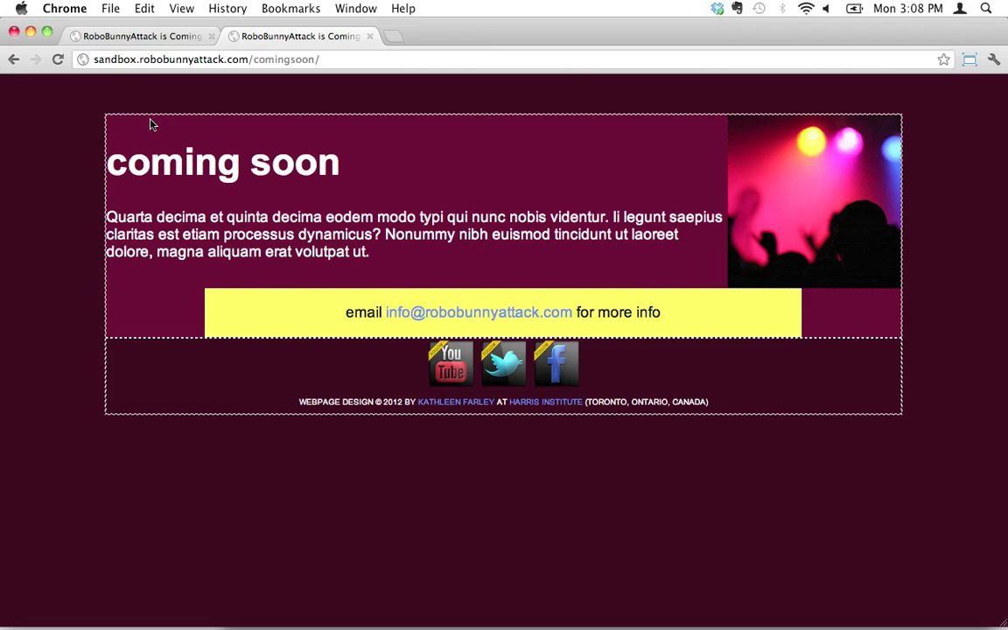
pyautogui.moveTo(683, 118)
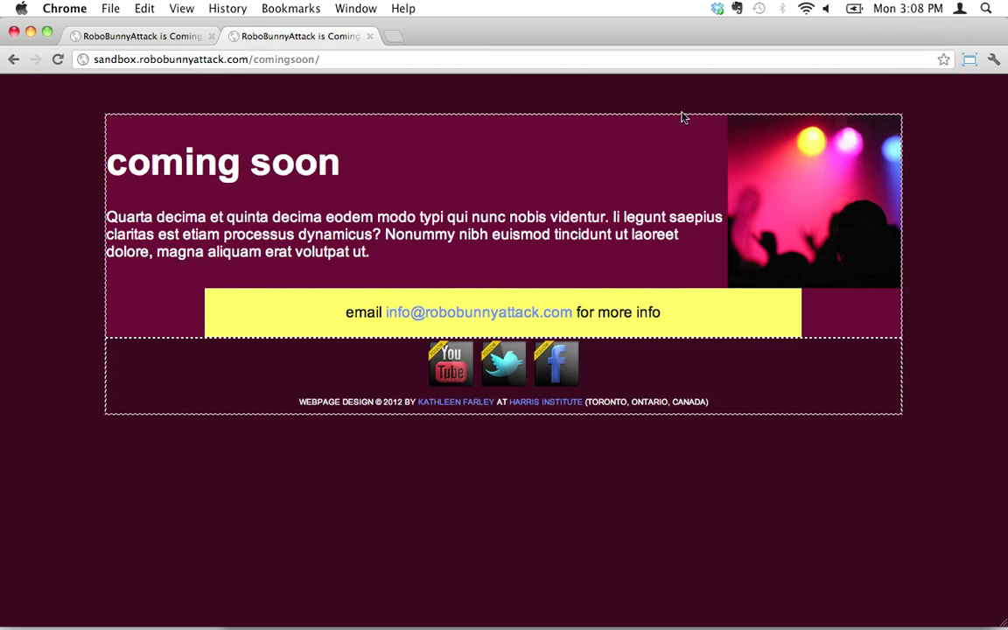
pyautogui.moveTo(137, 133)
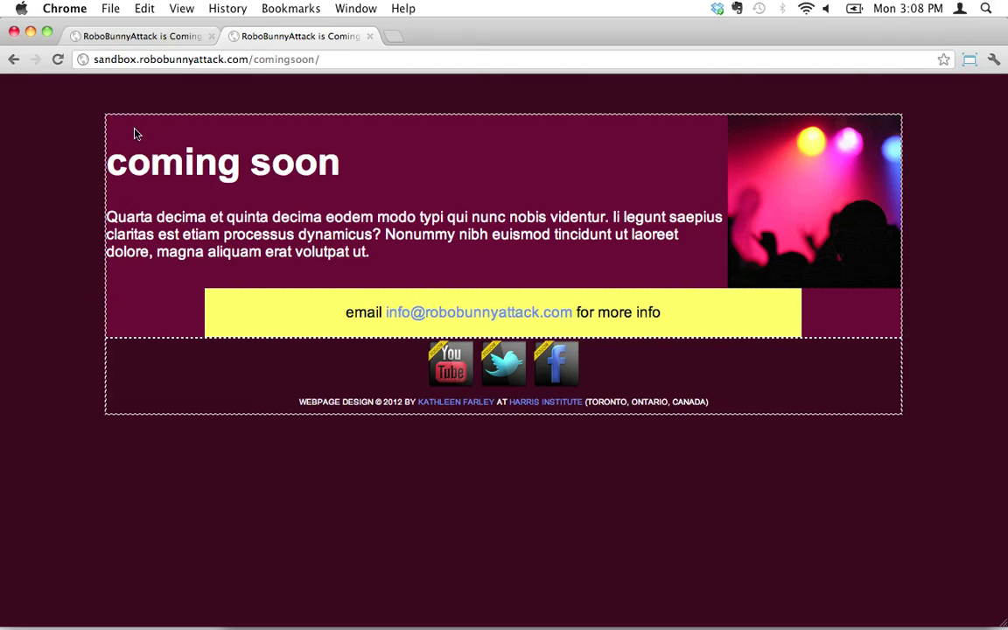
pyautogui.moveTo(144, 77)
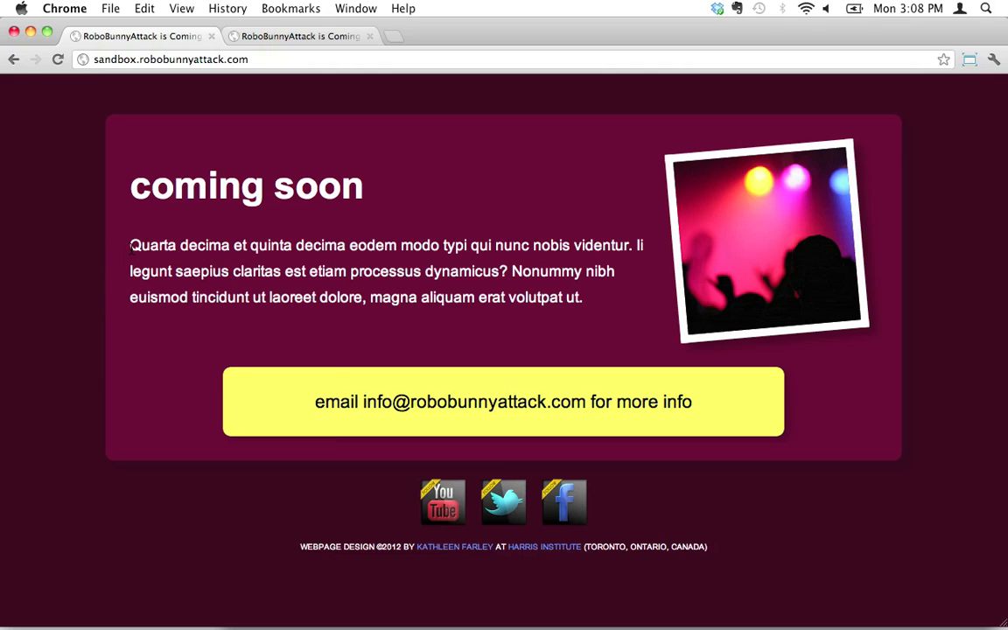
pyautogui.moveTo(109, 252)
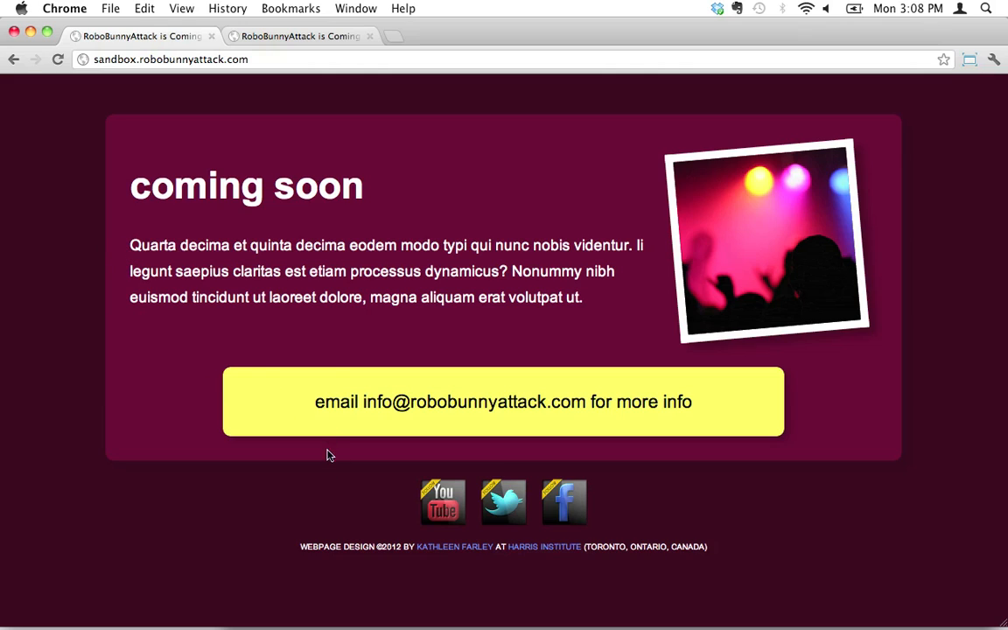
pyautogui.moveTo(416, 448)
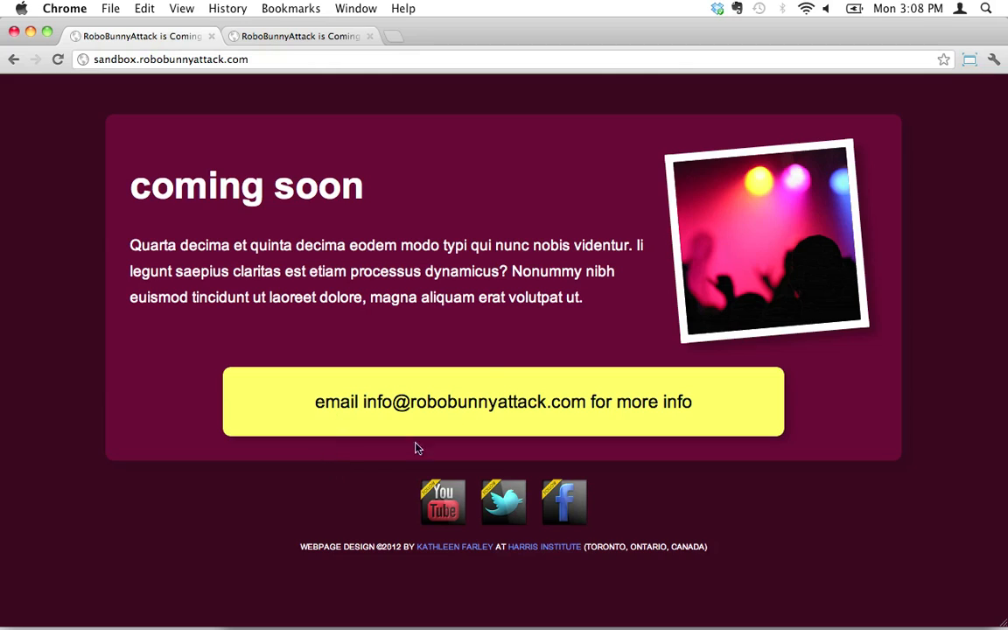
pyautogui.moveTo(480, 144)
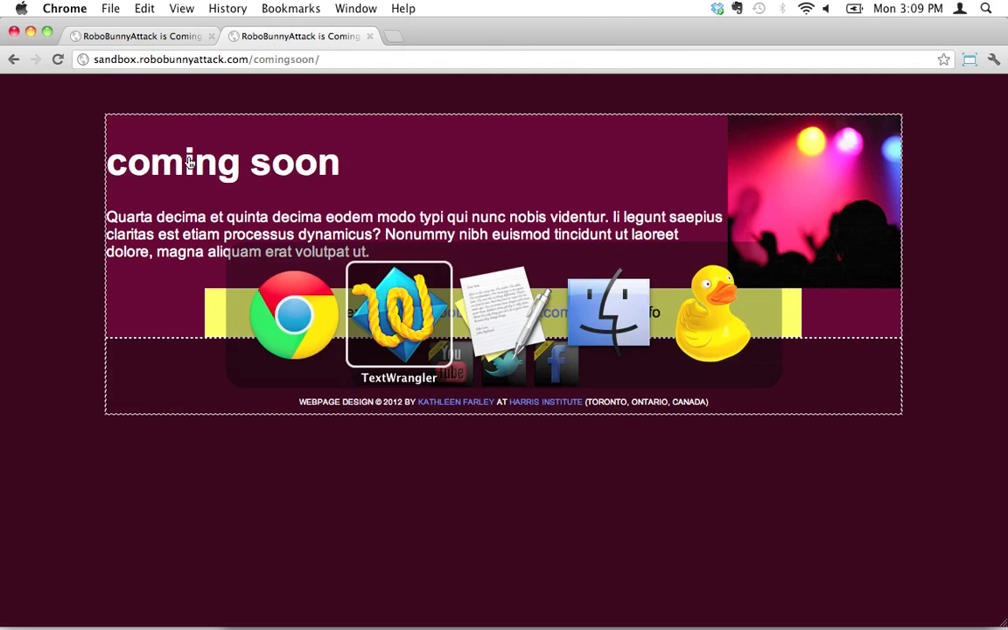
# Add padding: 30px; beneath margin-top: 50px; in the #container rule.
pyautogui.click(399, 315)
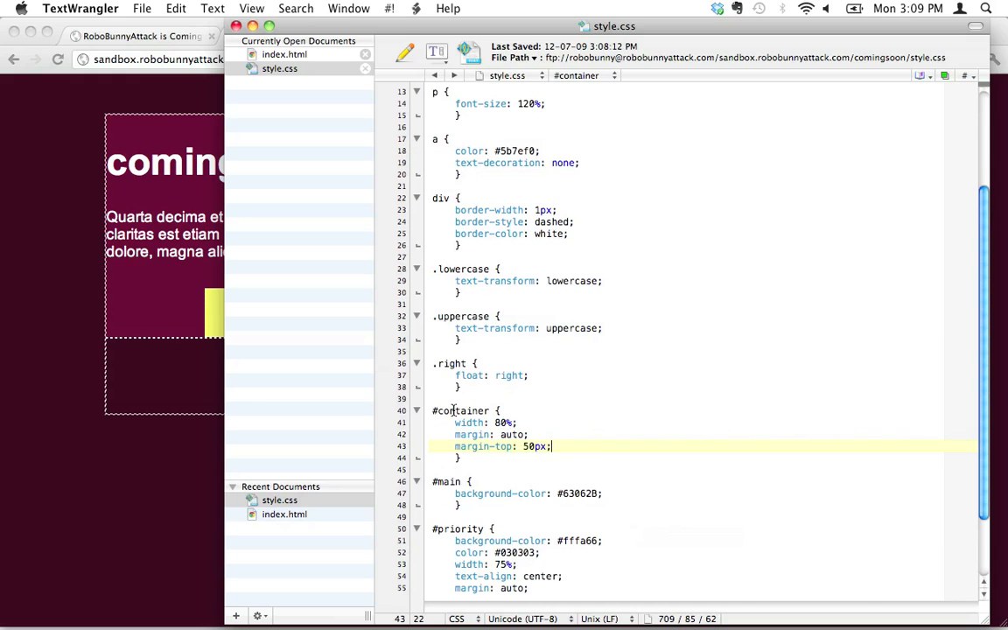
pyautogui.click(612, 493)
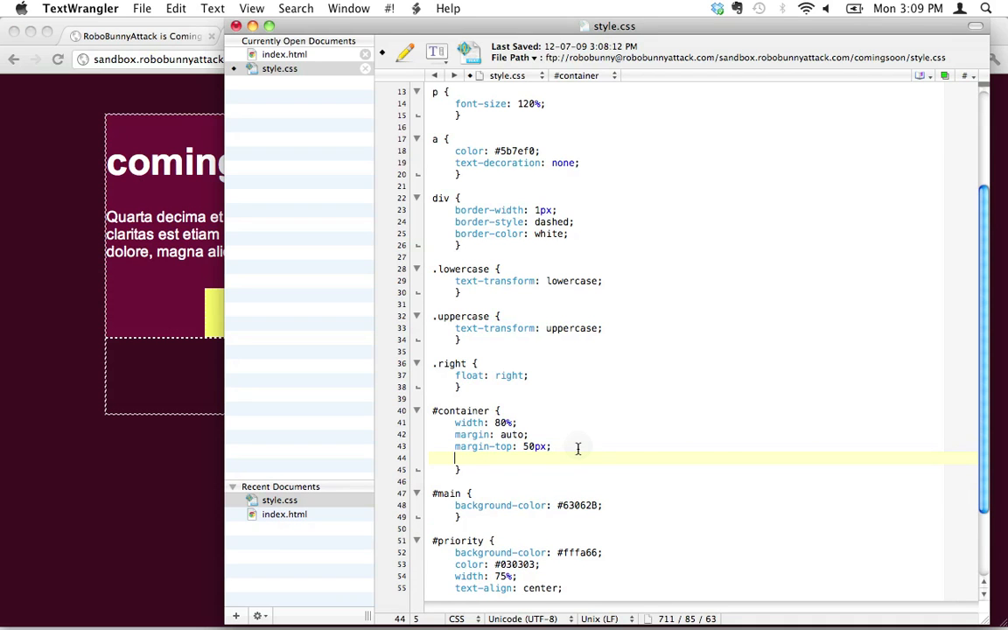
pyautogui.write('padding')
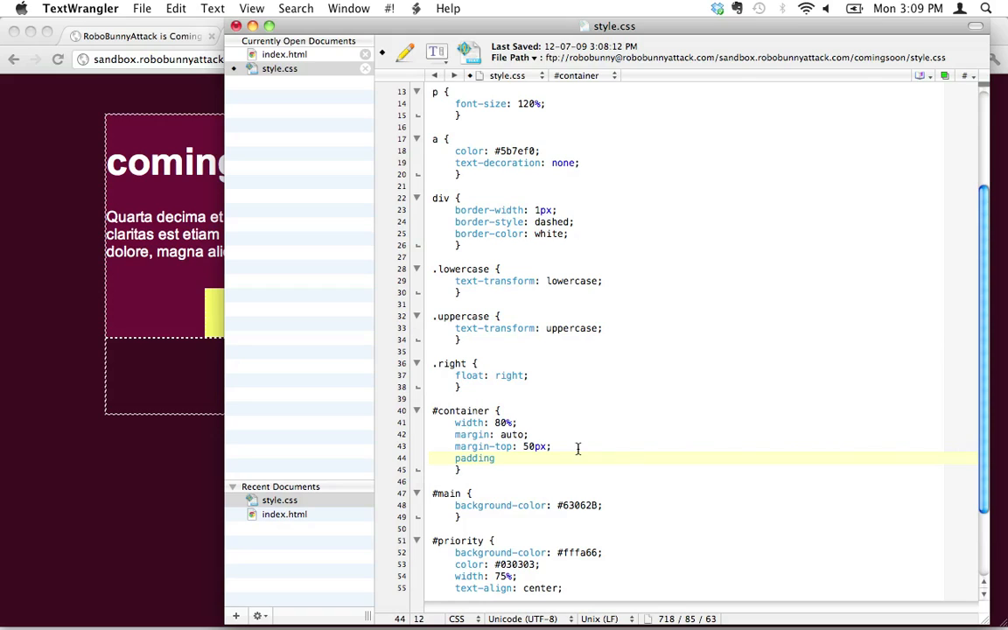
pyautogui.write(': 30px')
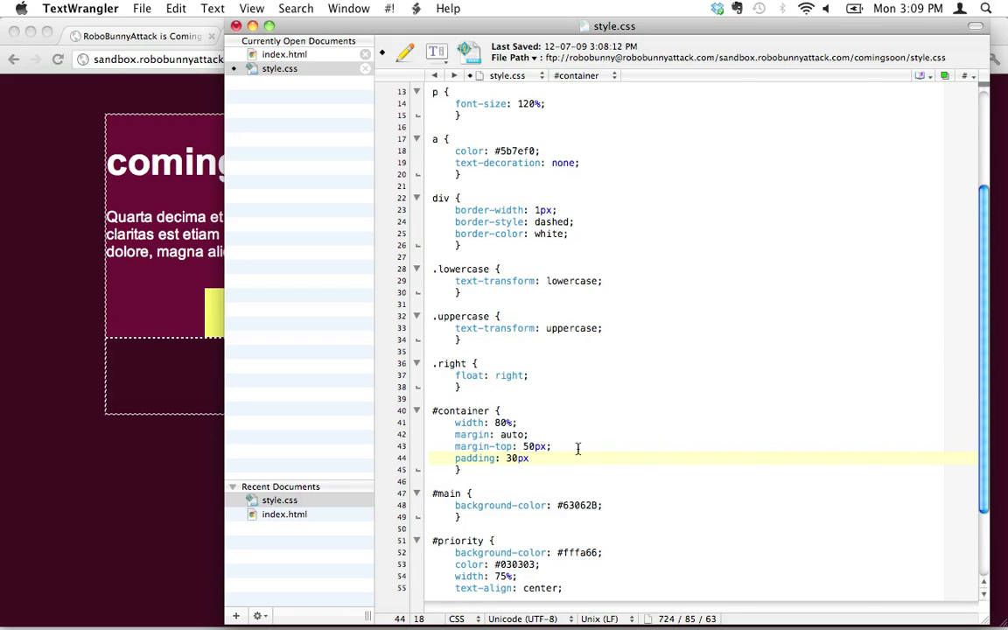
pyautogui.write(';')
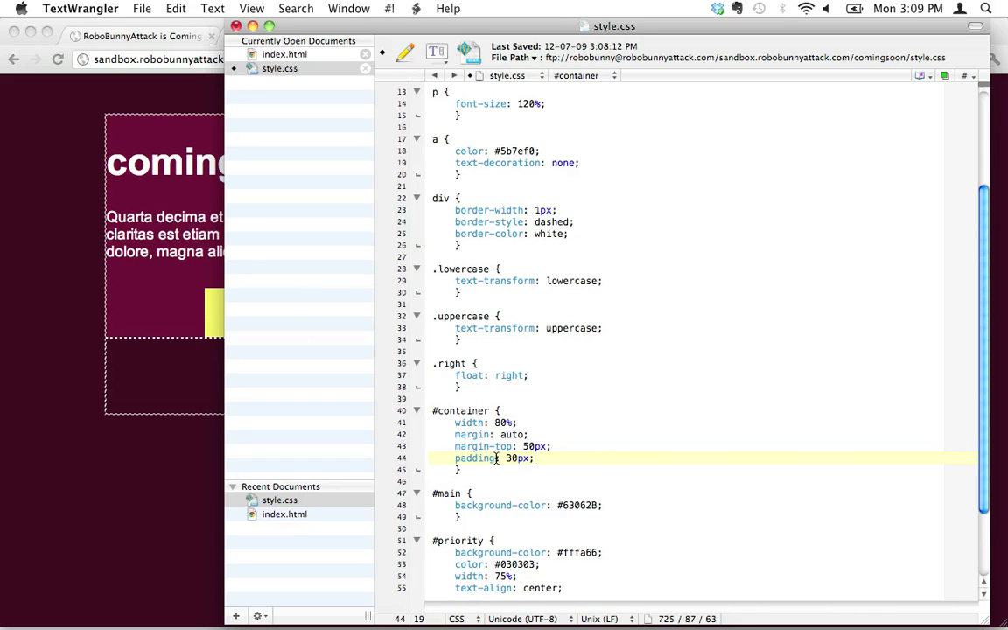
pyautogui.moveTo(229, 175)
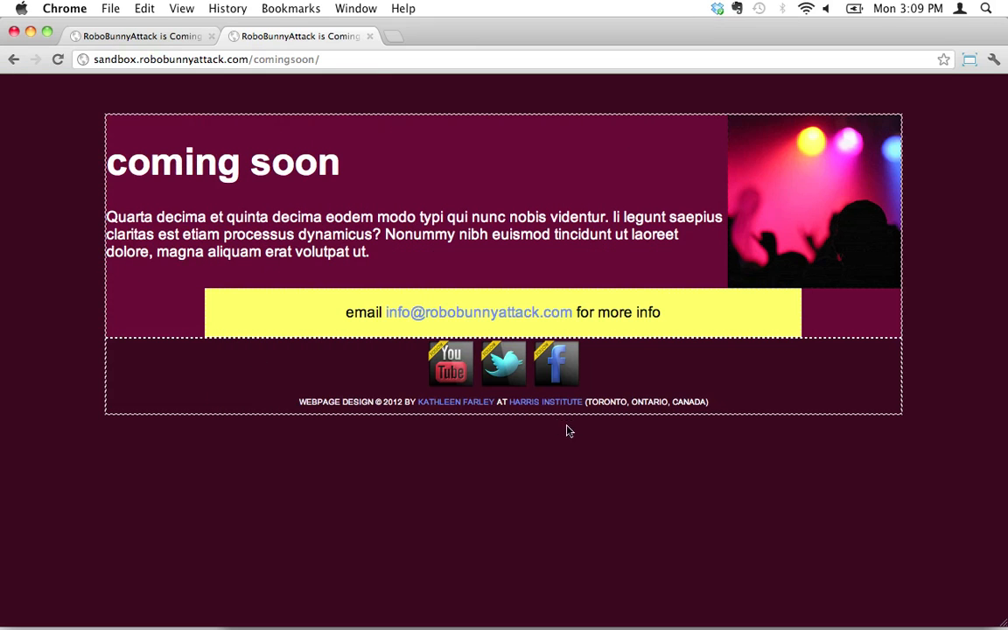
pyautogui.moveTo(628, 136)
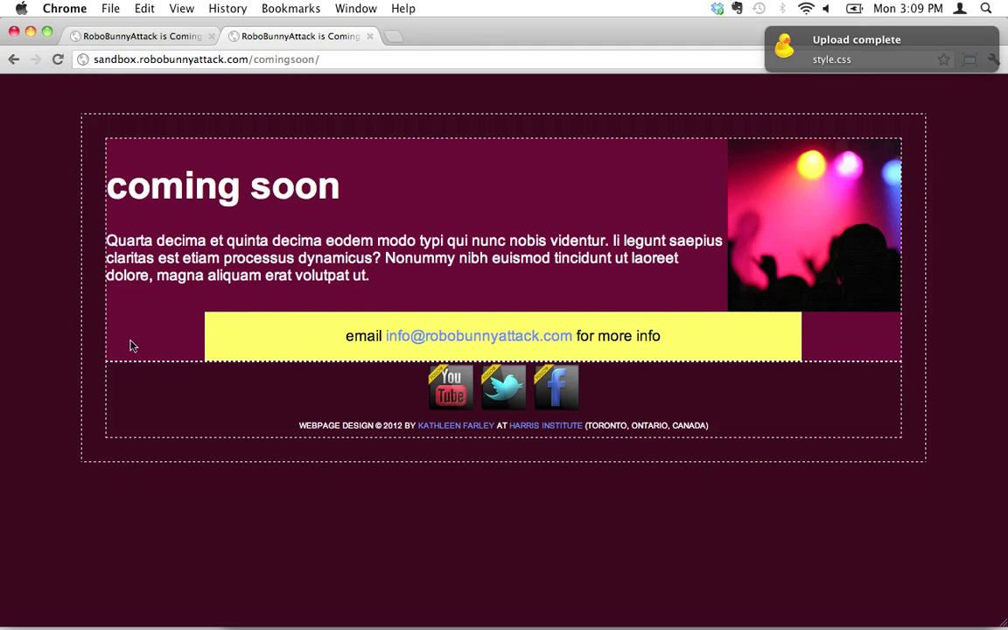
pyautogui.moveTo(96, 137)
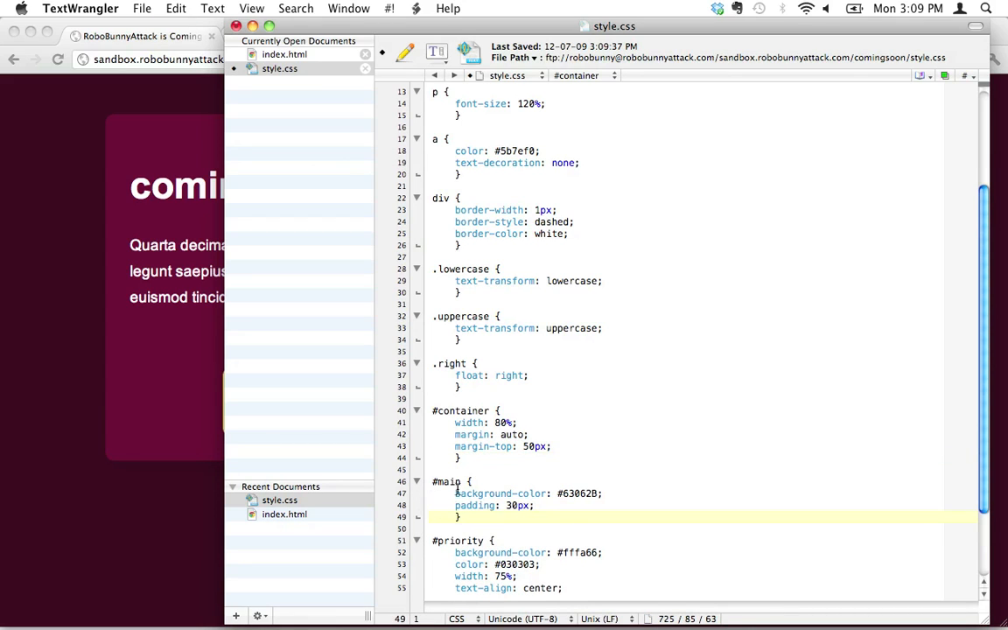
# Move padding: 30px; from the #container rule into the #main rule.
pyautogui.click(446, 482)
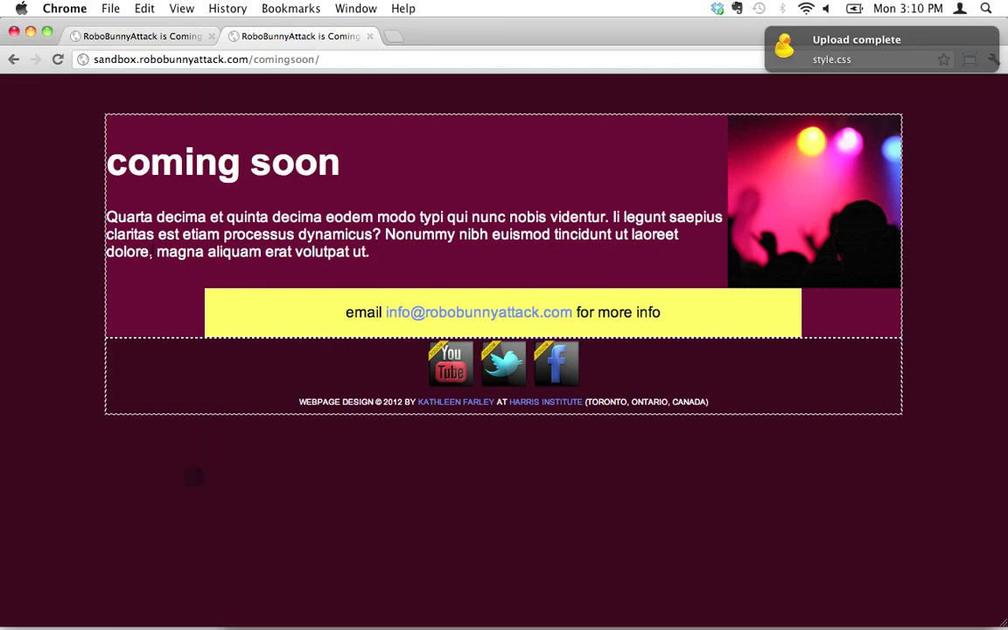
pyautogui.moveTo(613, 140)
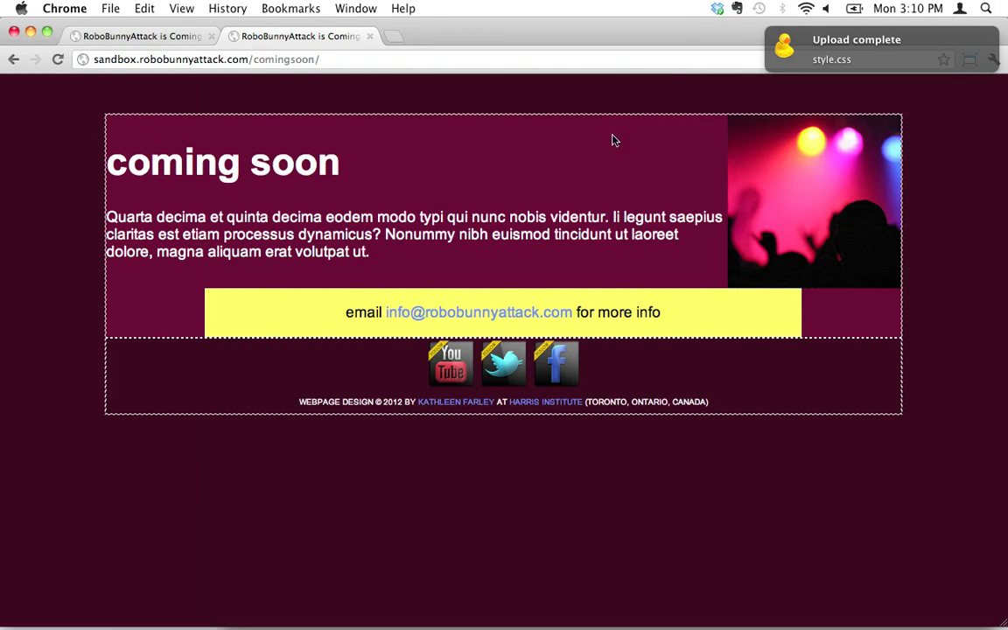
pyautogui.moveTo(270, 350)
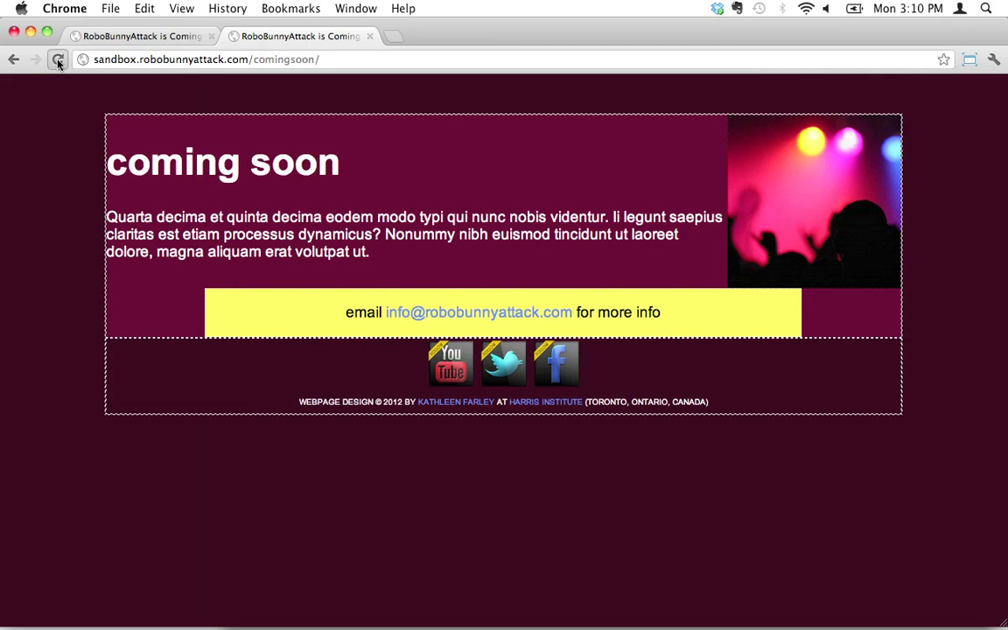
# Reload the coming soon page and compare the inset heading, text and photo with the mockup.
pyautogui.click(58, 59)
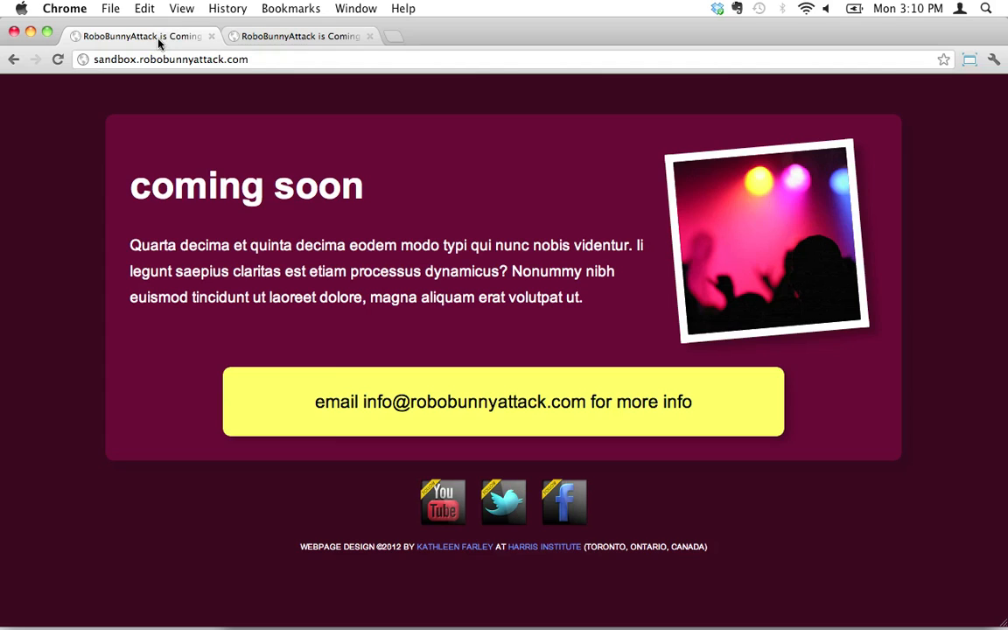
pyautogui.click(301, 35)
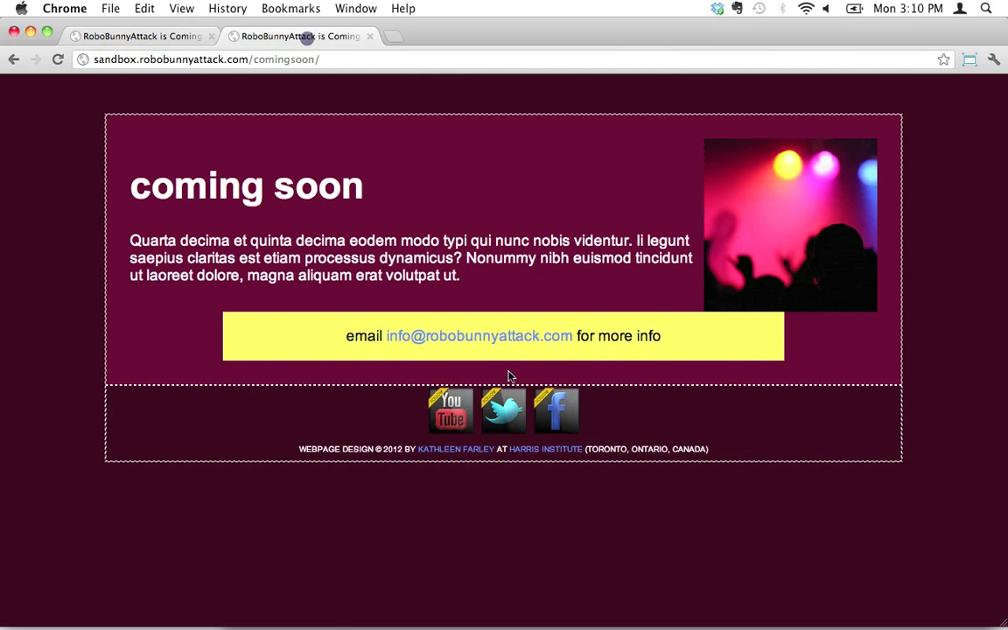
pyautogui.moveTo(438, 392)
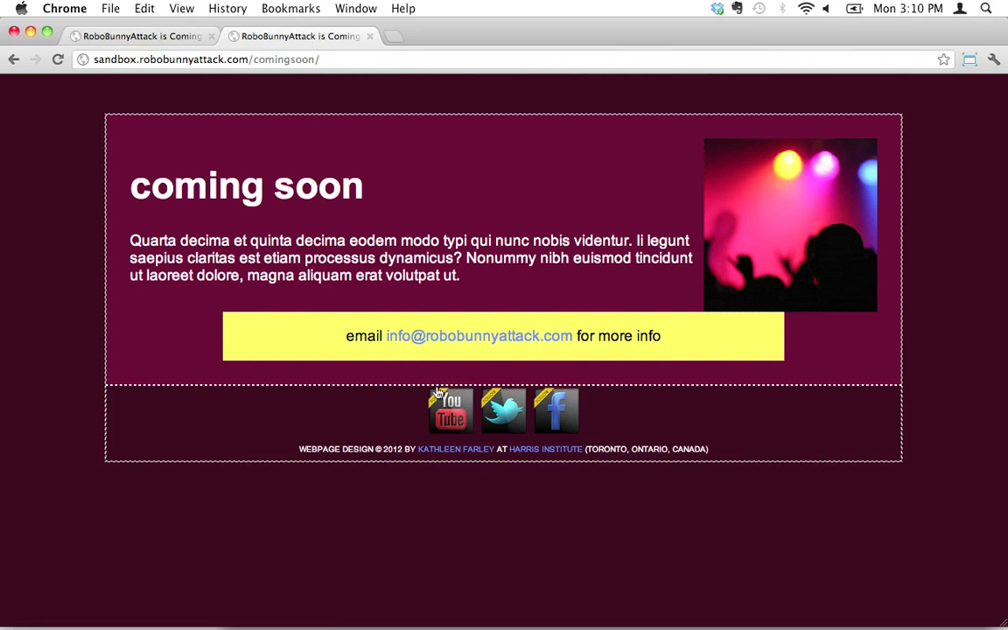
pyautogui.moveTo(557, 412)
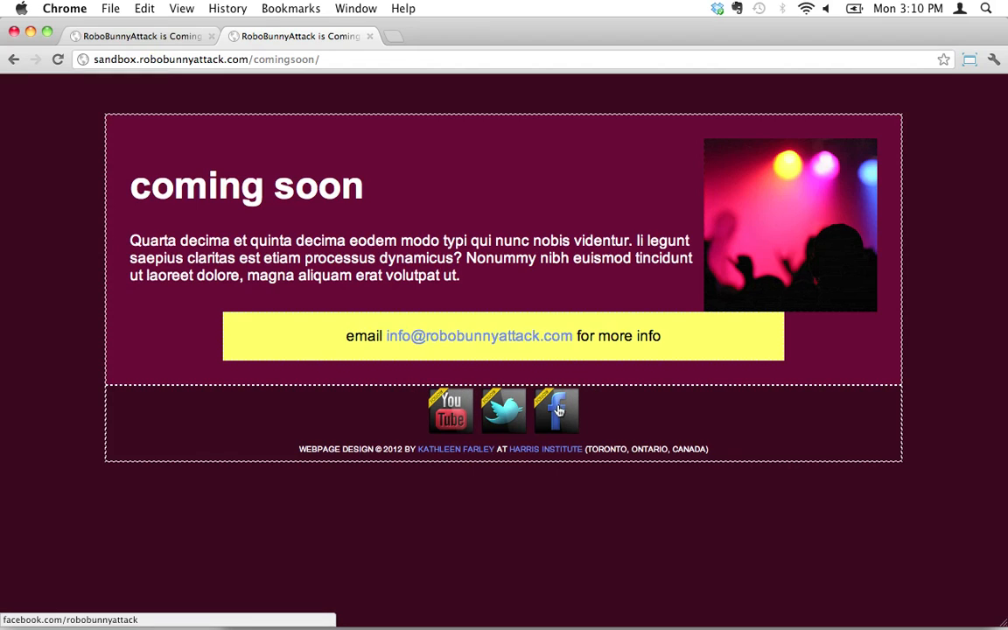
pyautogui.moveTo(595, 378)
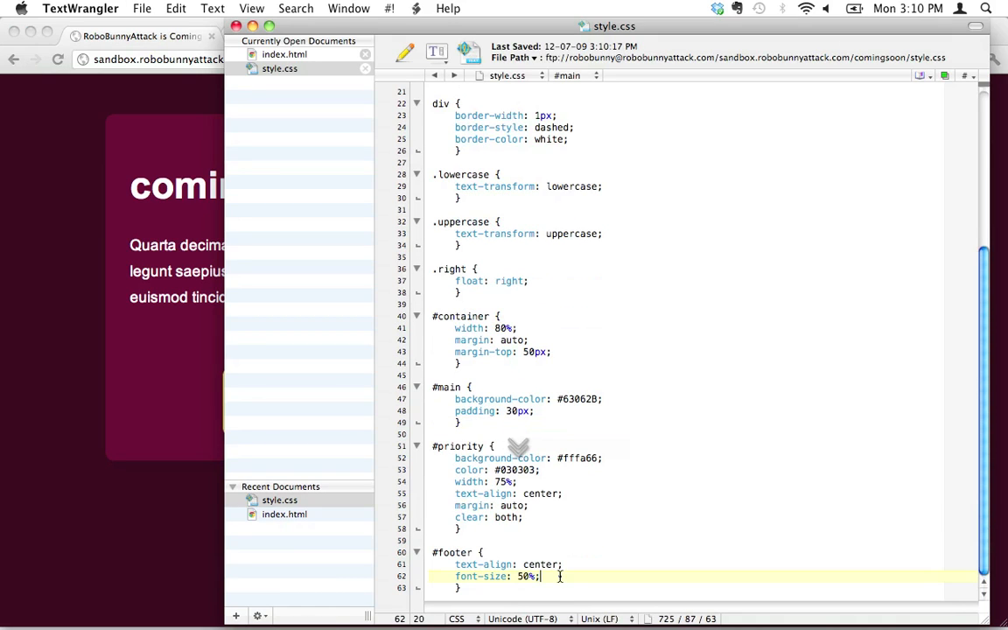
# Add padding: 15px; to the #footer rule.
pyautogui.write('padding:')
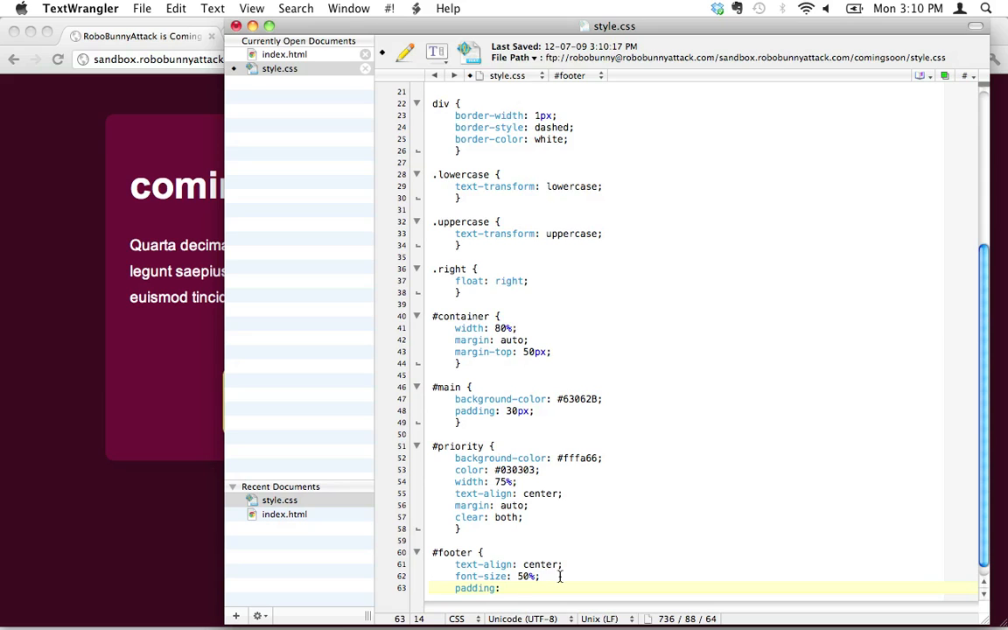
pyautogui.write('15px;')
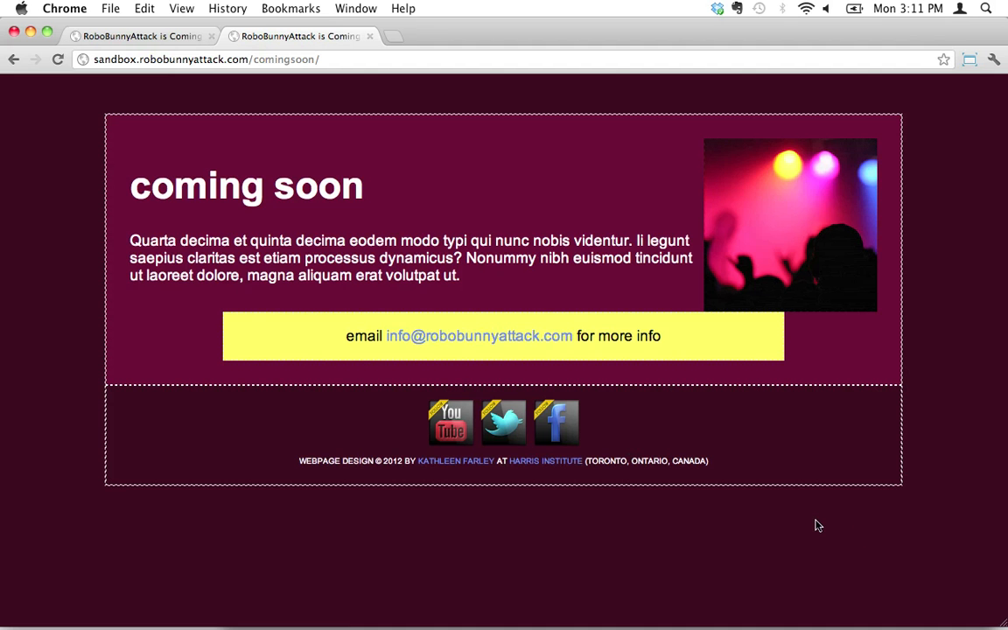
pyautogui.moveTo(603, 392)
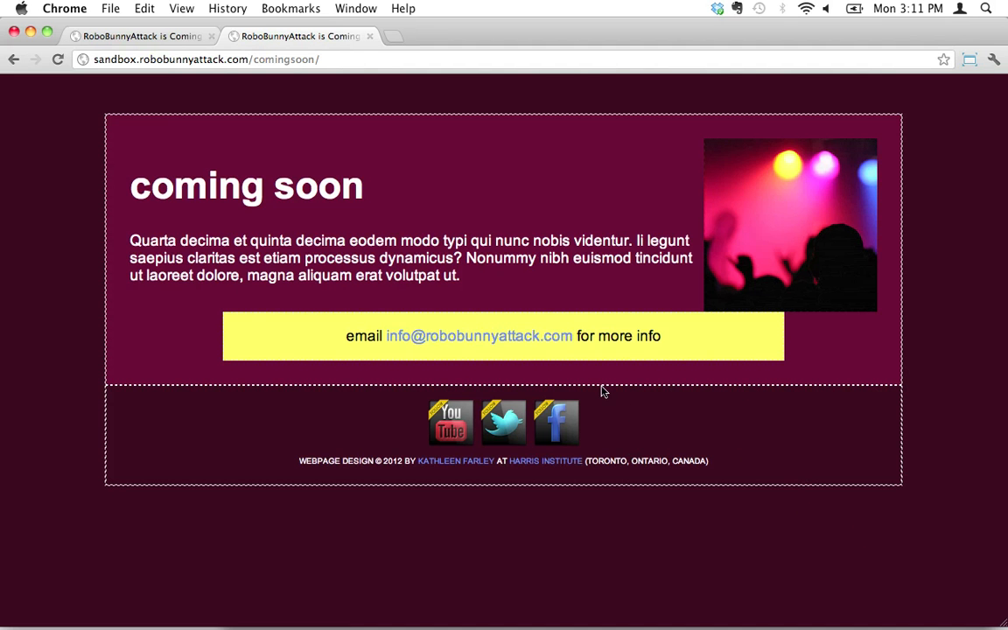
pyautogui.moveTo(664, 447)
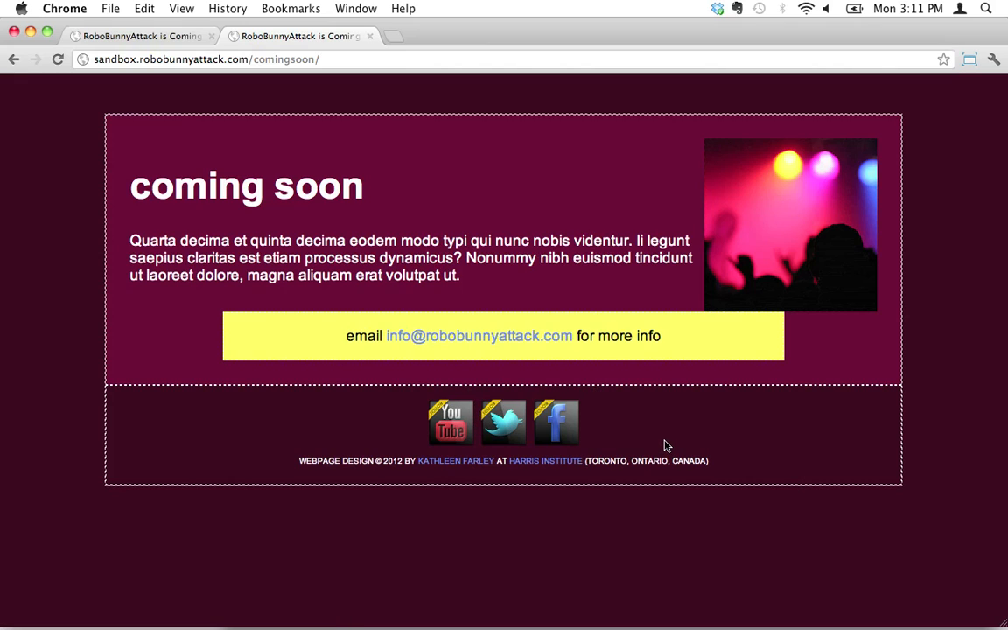
pyautogui.moveTo(607, 434)
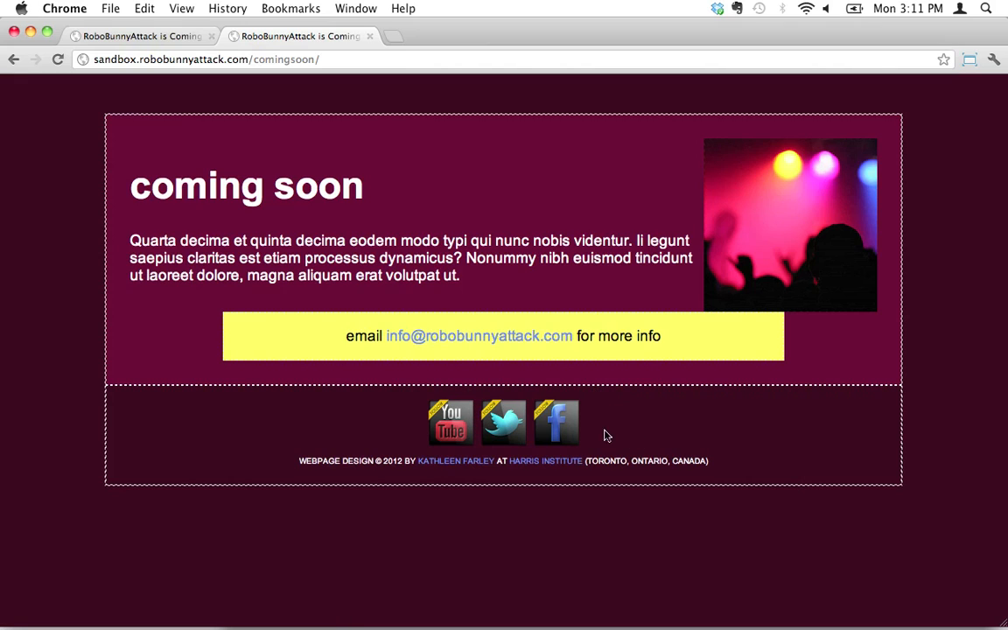
pyautogui.moveTo(245, 464)
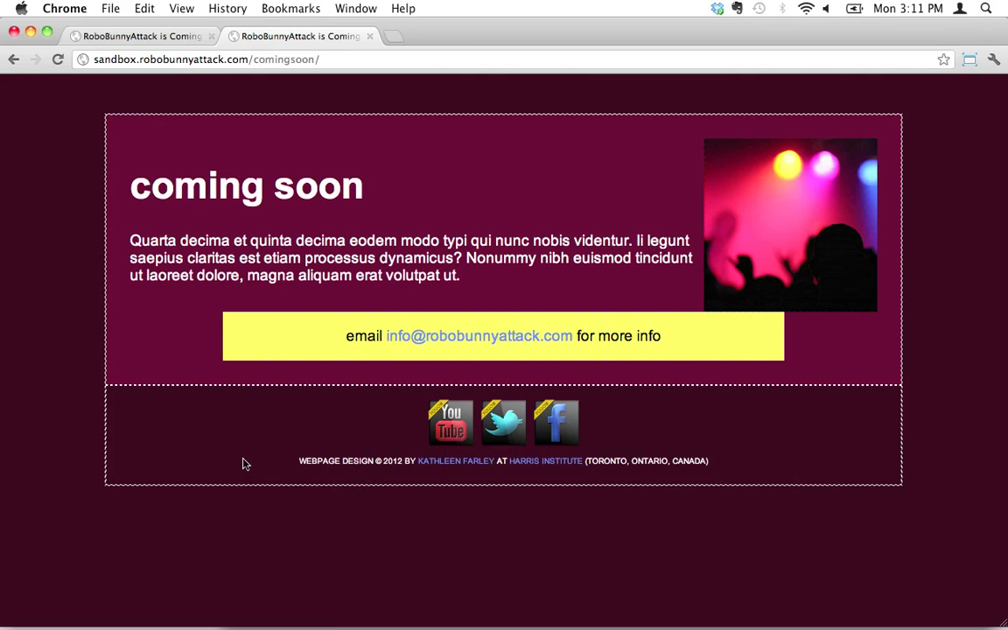
pyautogui.moveTo(224, 403)
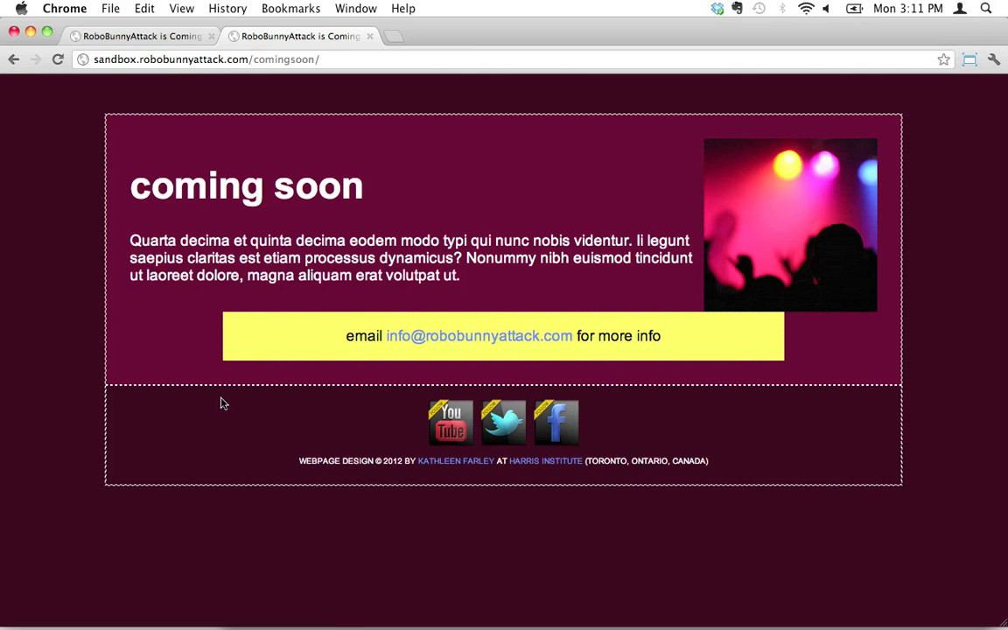
pyautogui.moveTo(452, 426)
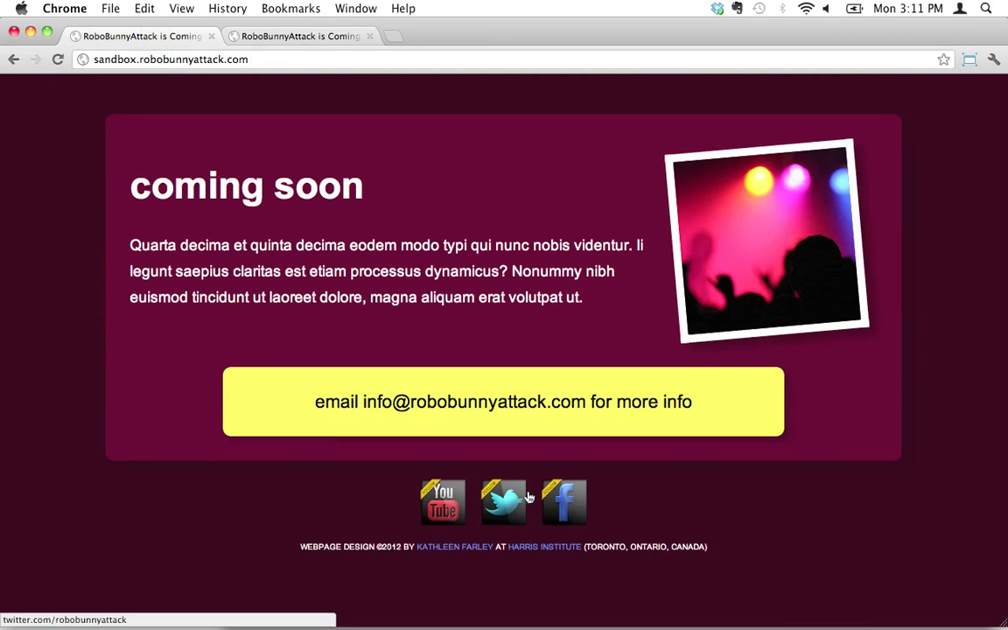
pyautogui.moveTo(441, 500)
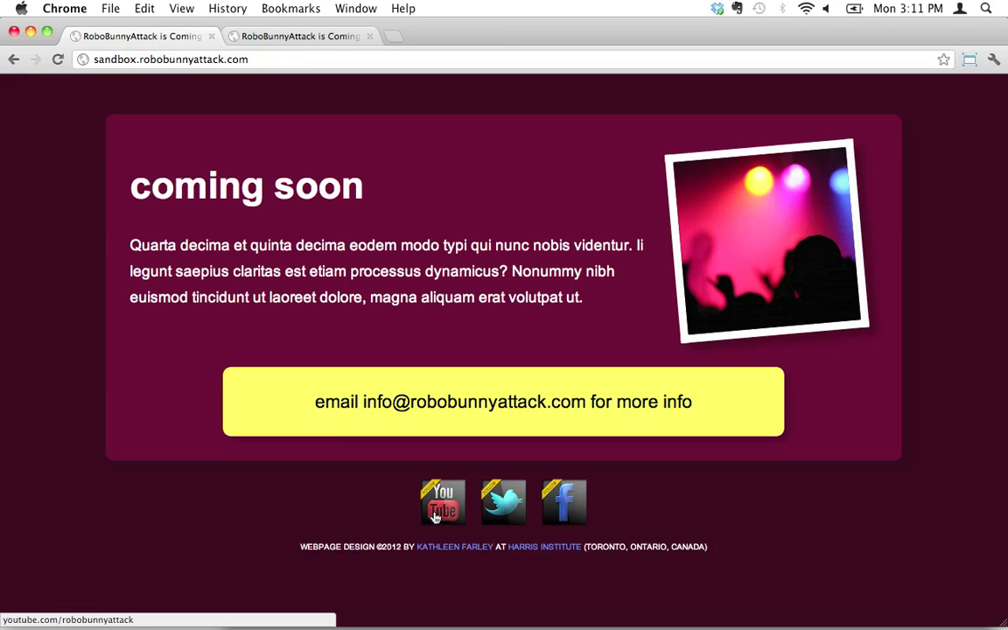
pyautogui.moveTo(476, 512)
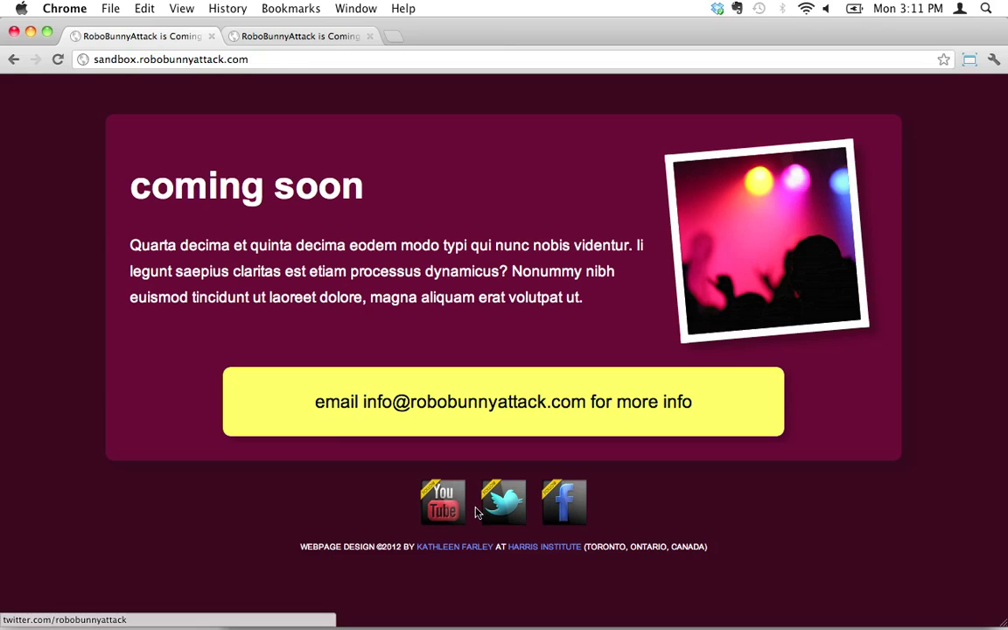
pyautogui.moveTo(466, 527)
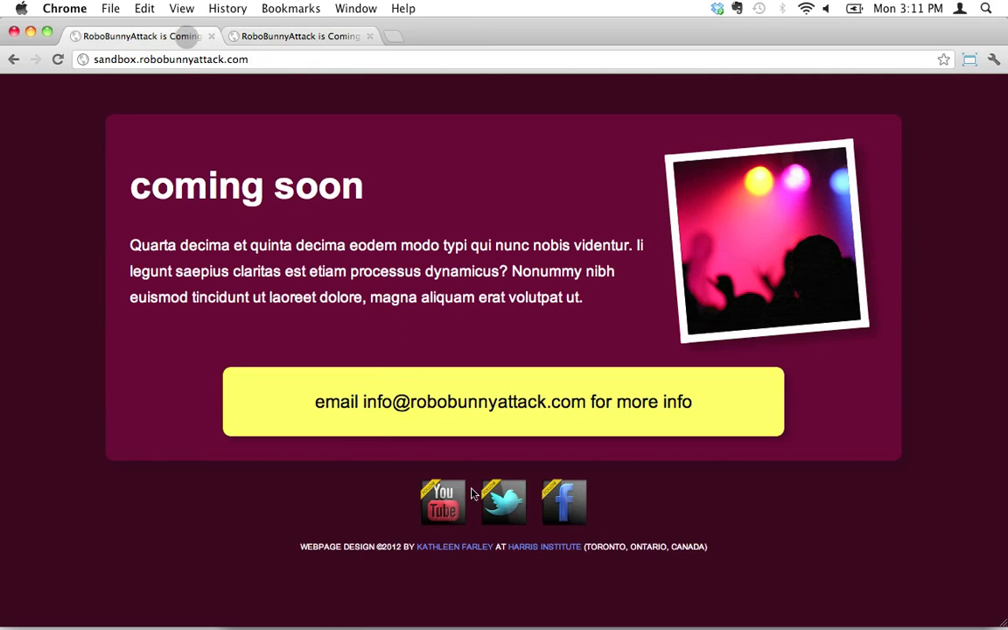
pyautogui.moveTo(462, 501)
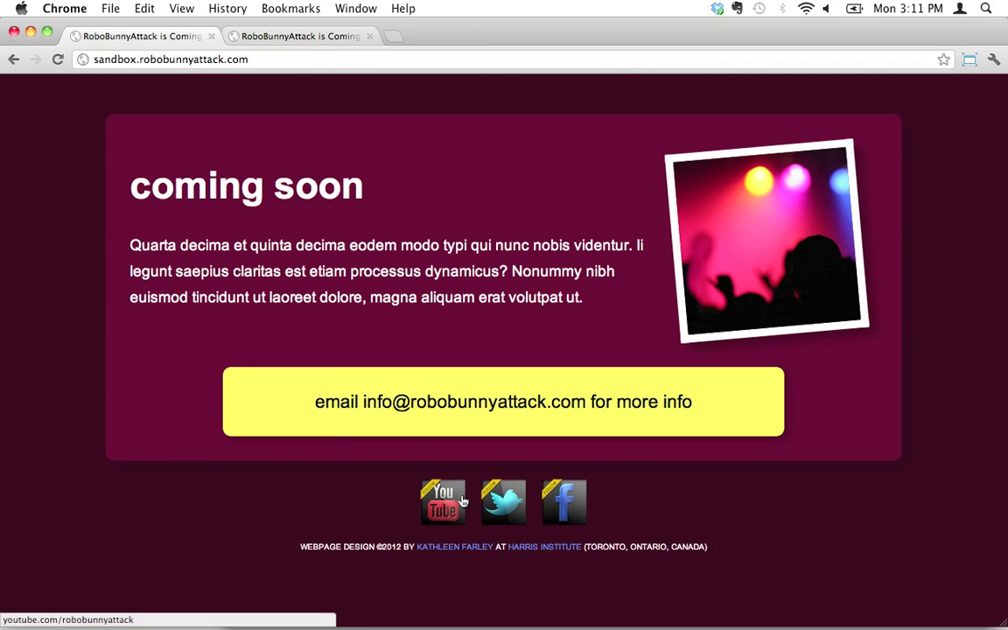
pyautogui.moveTo(236, 544)
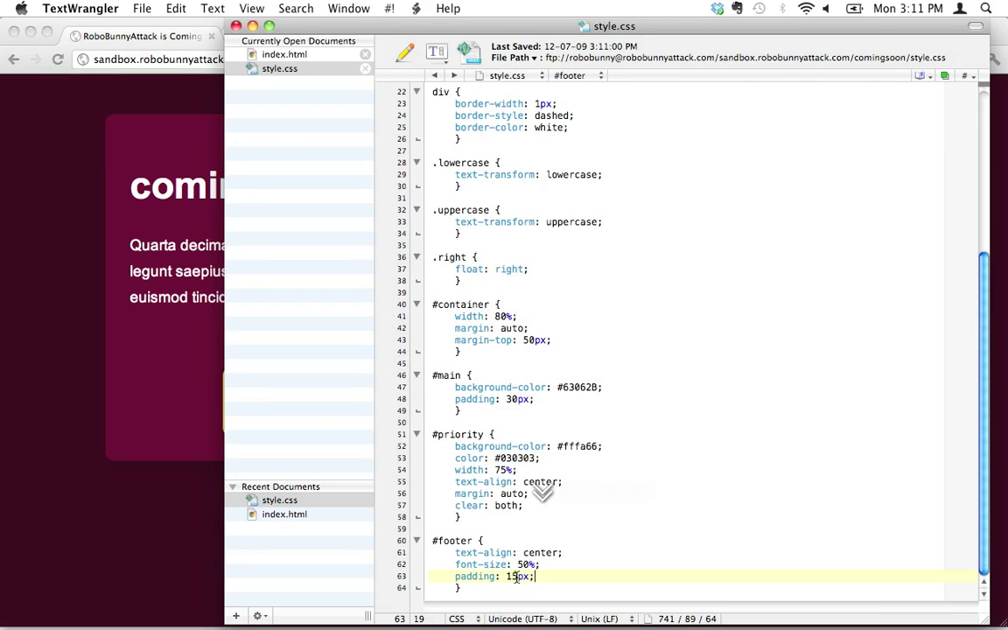
# Start a new, still-empty #footer img { rule below the #footer rule.
pyautogui.press('Return')
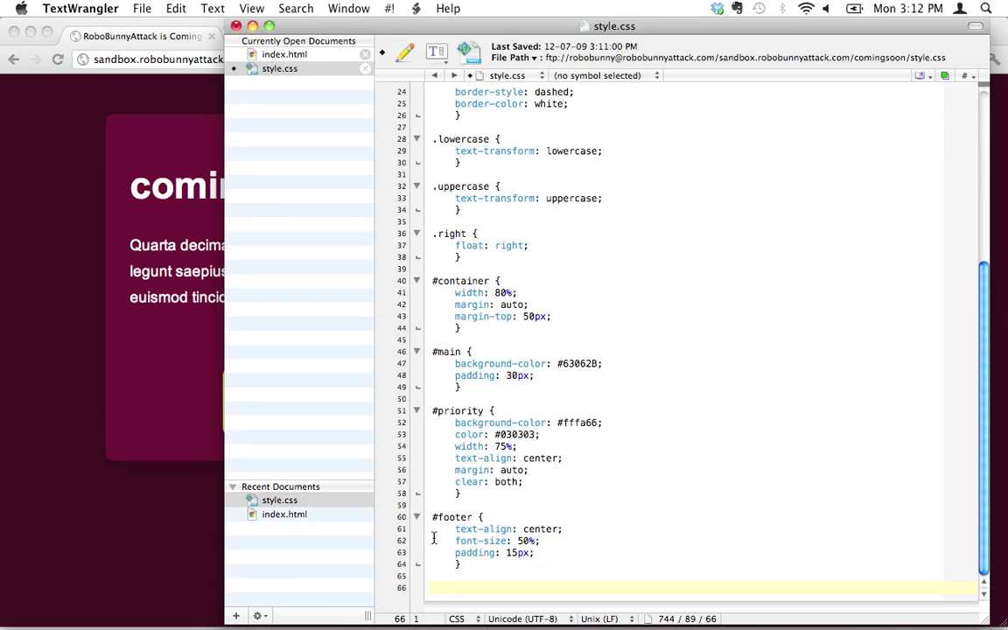
pyautogui.write('#')
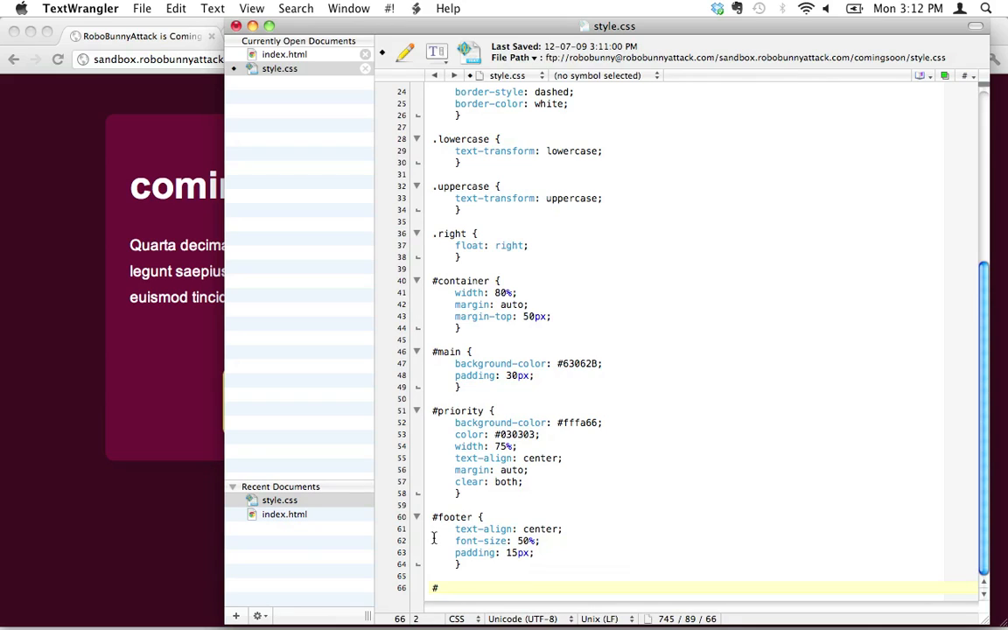
pyautogui.write('footer')
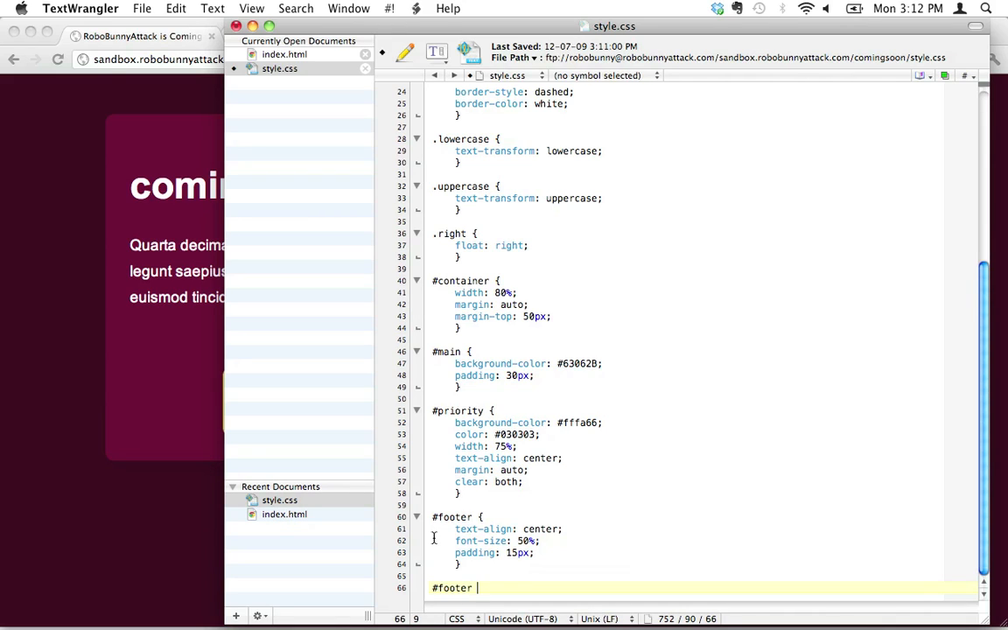
pyautogui.write('img {')
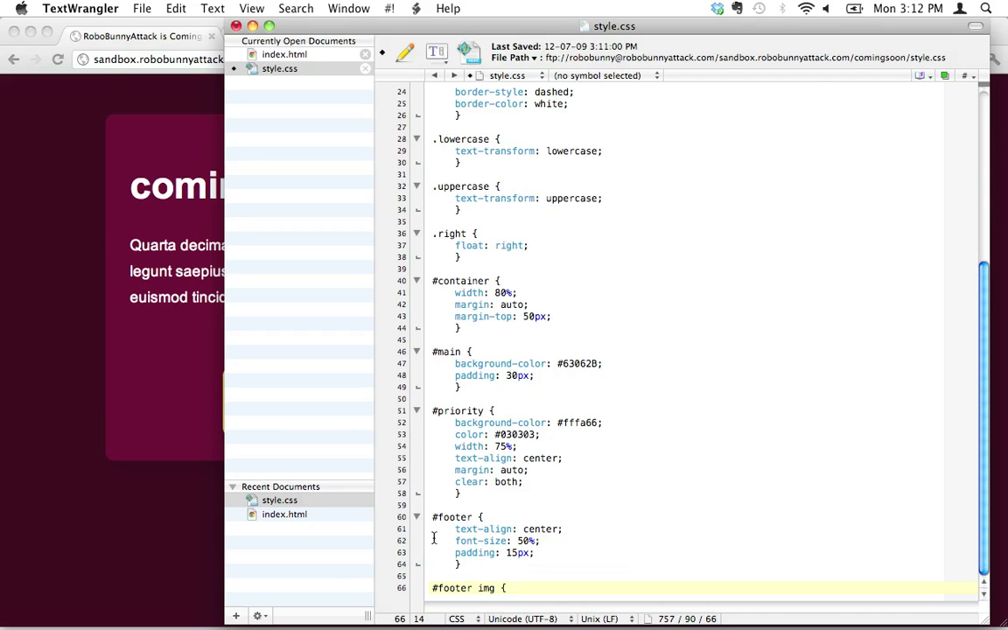
pyautogui.scroll(-3)
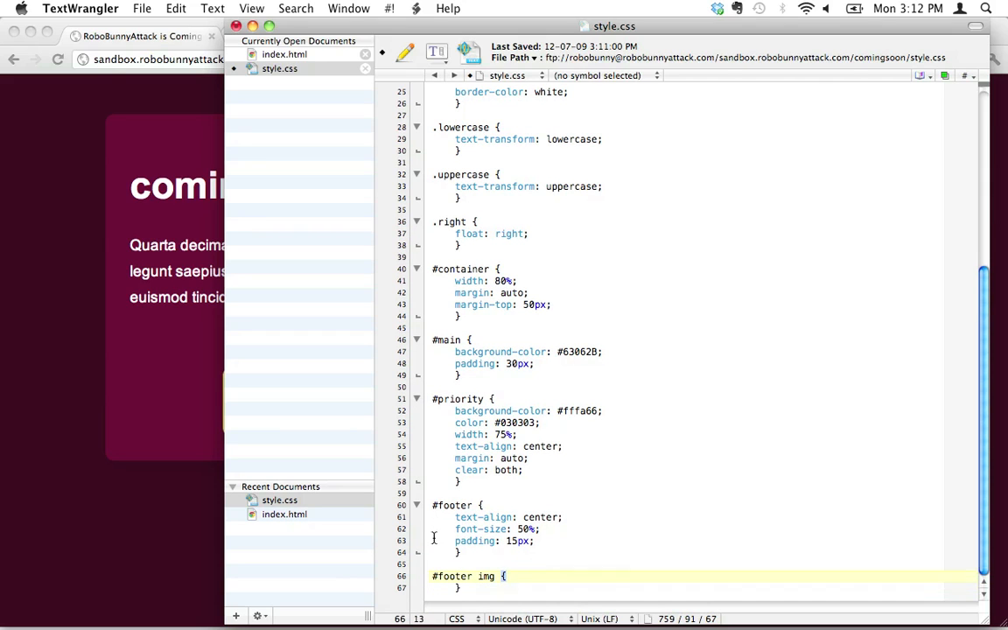
pyautogui.click(547, 576)
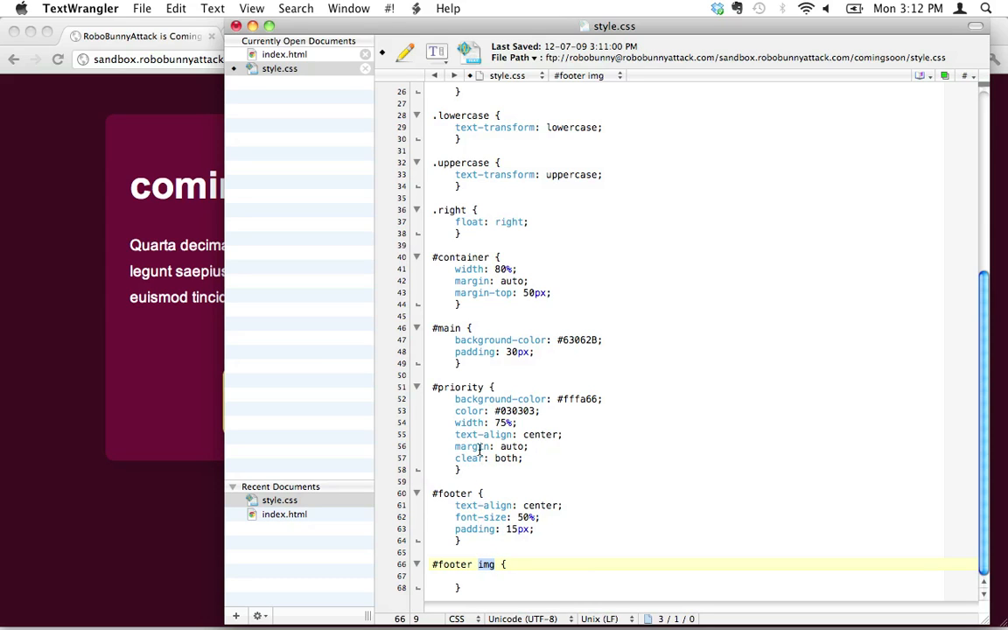
pyautogui.scroll(3)
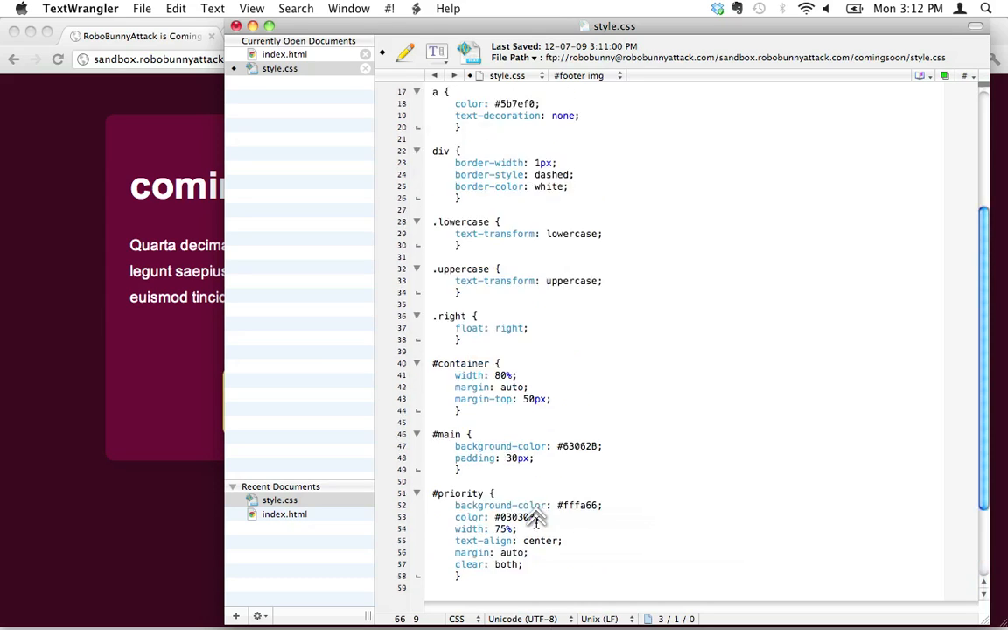
pyautogui.scroll(3)
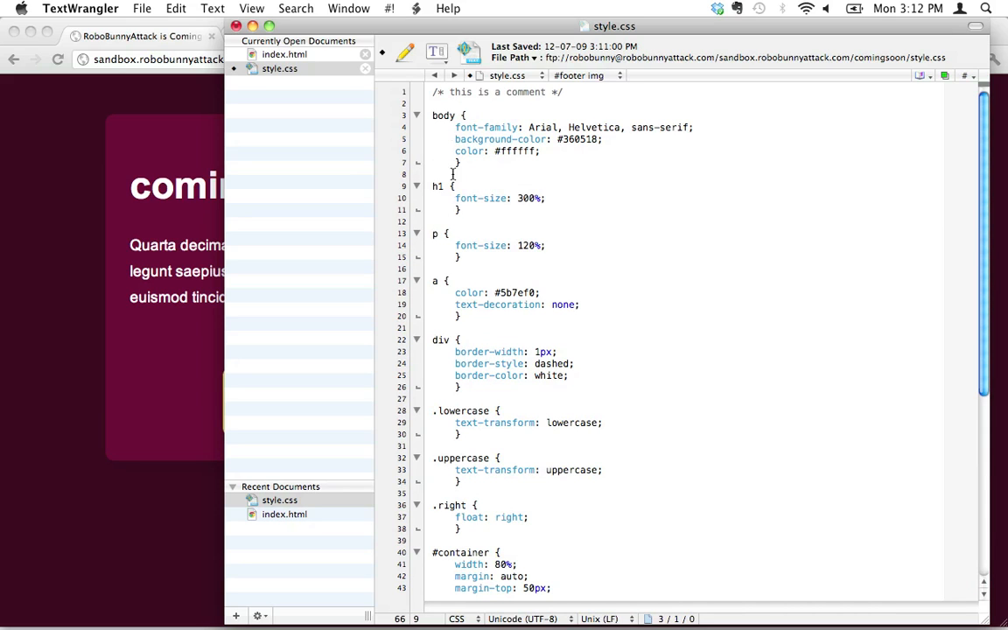
pyautogui.scroll(-3)
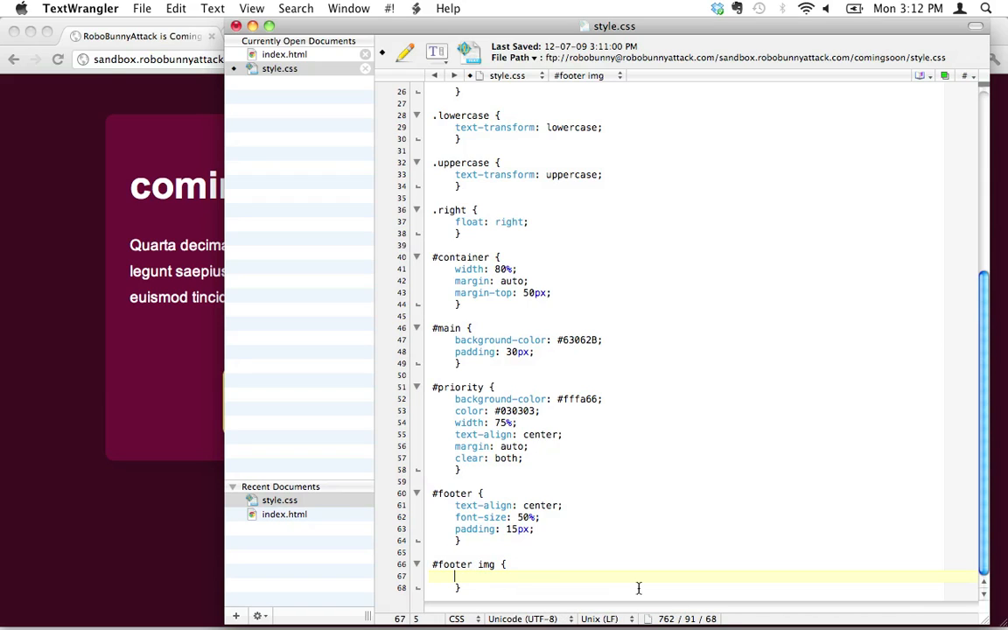
# Set margin: 5px; inside the #footer img rule and return to the browser.
pyautogui.write('margin')
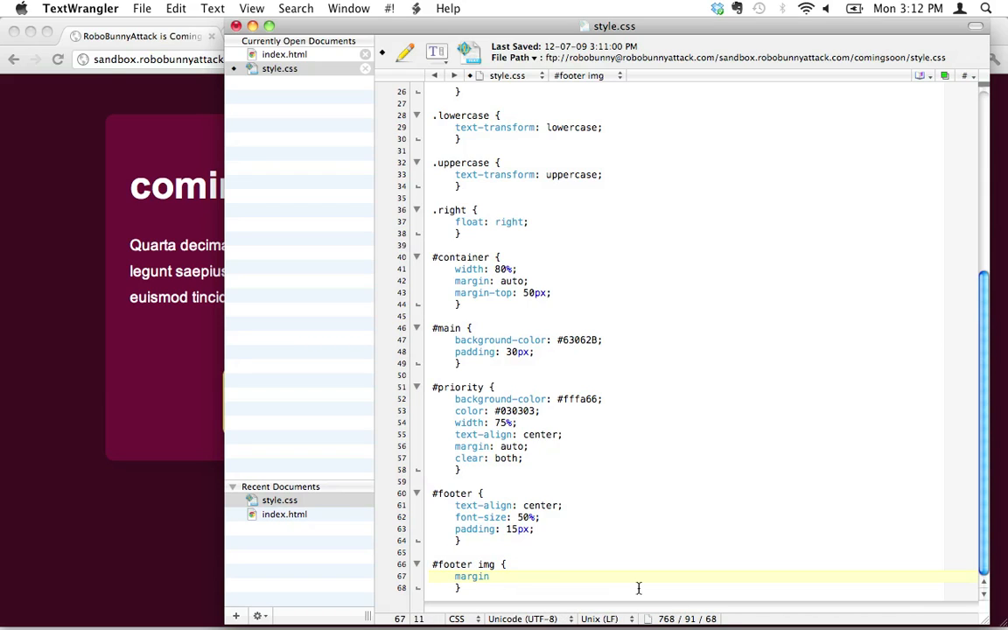
pyautogui.write(':')
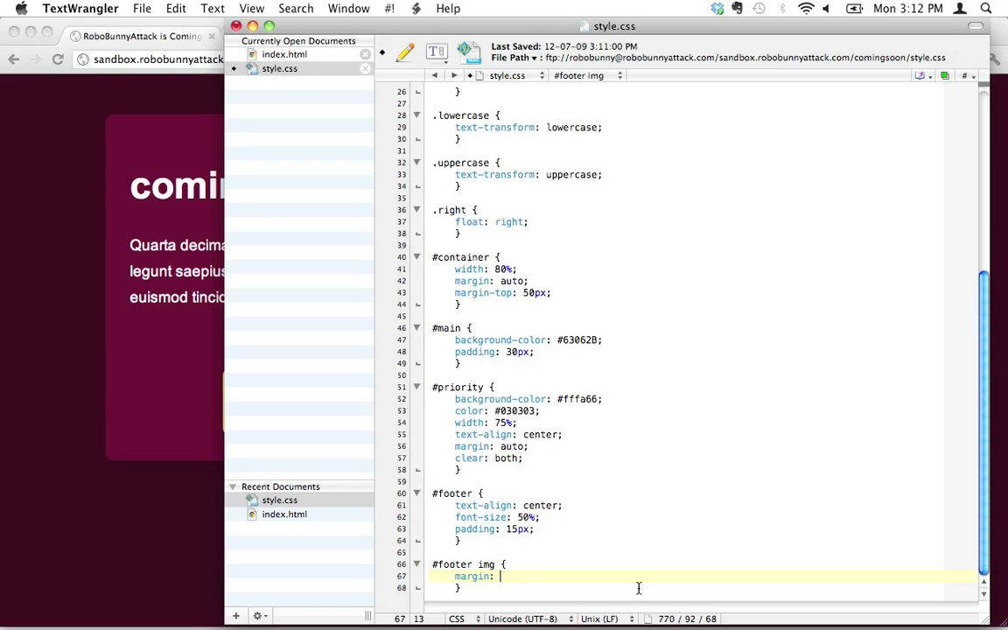
pyautogui.write('5px;')
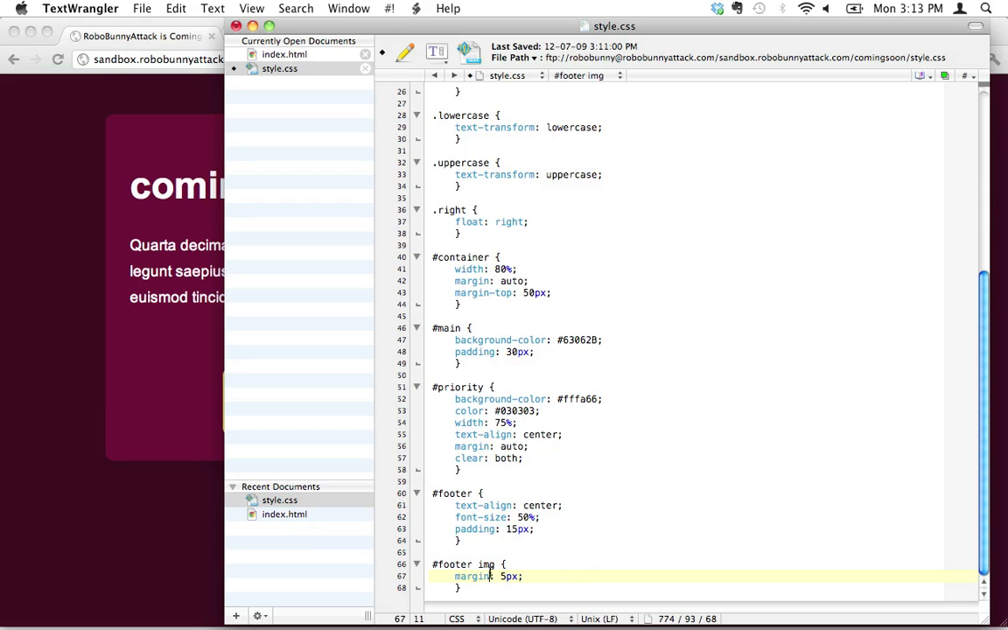
pyautogui.click(525, 576)
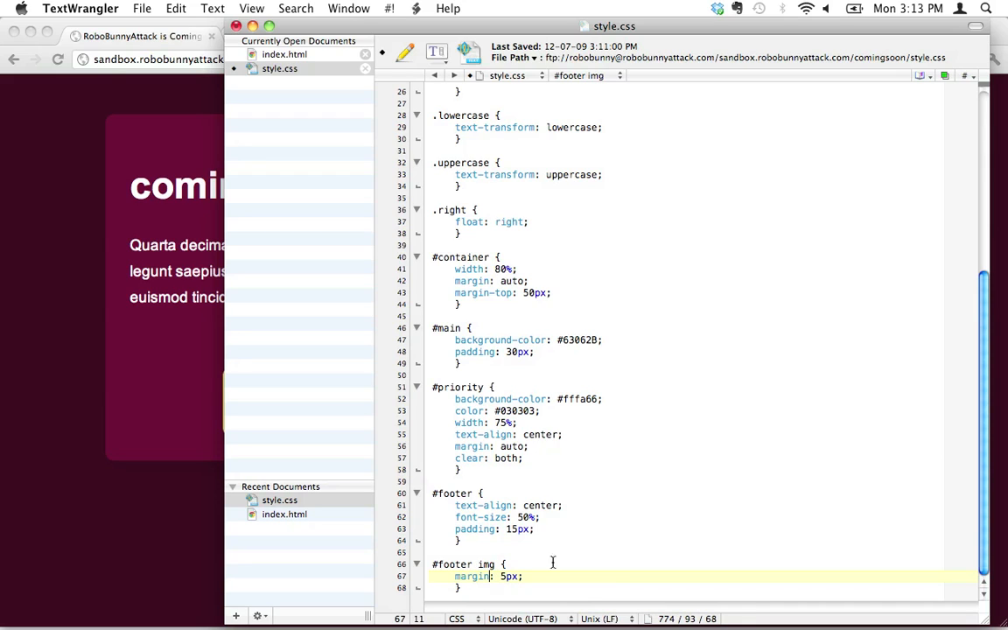
pyautogui.click(480, 576)
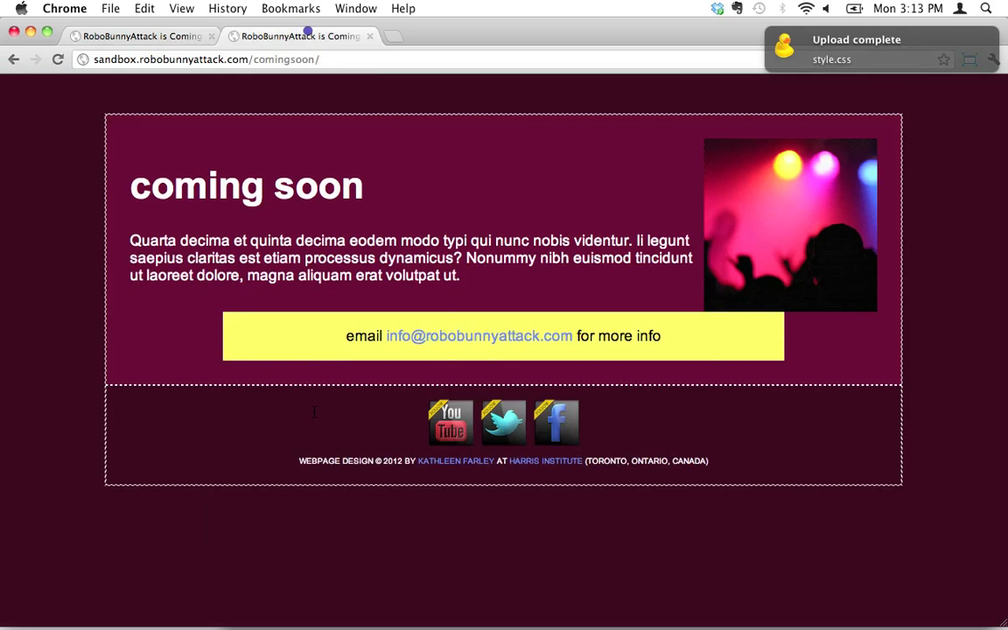
pyautogui.moveTo(504, 422)
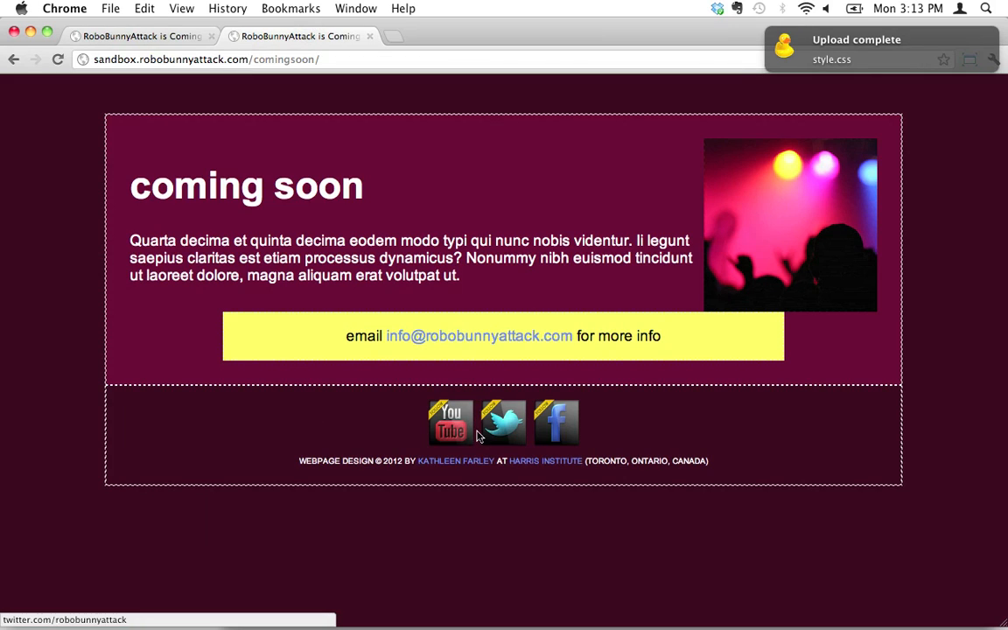
pyautogui.moveTo(595, 431)
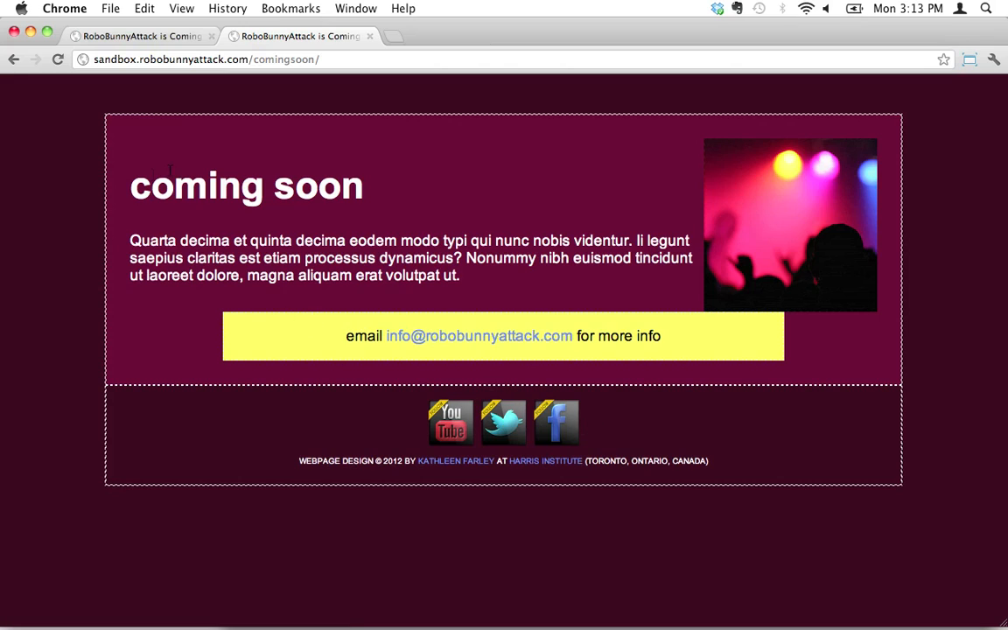
pyautogui.moveTo(471, 410)
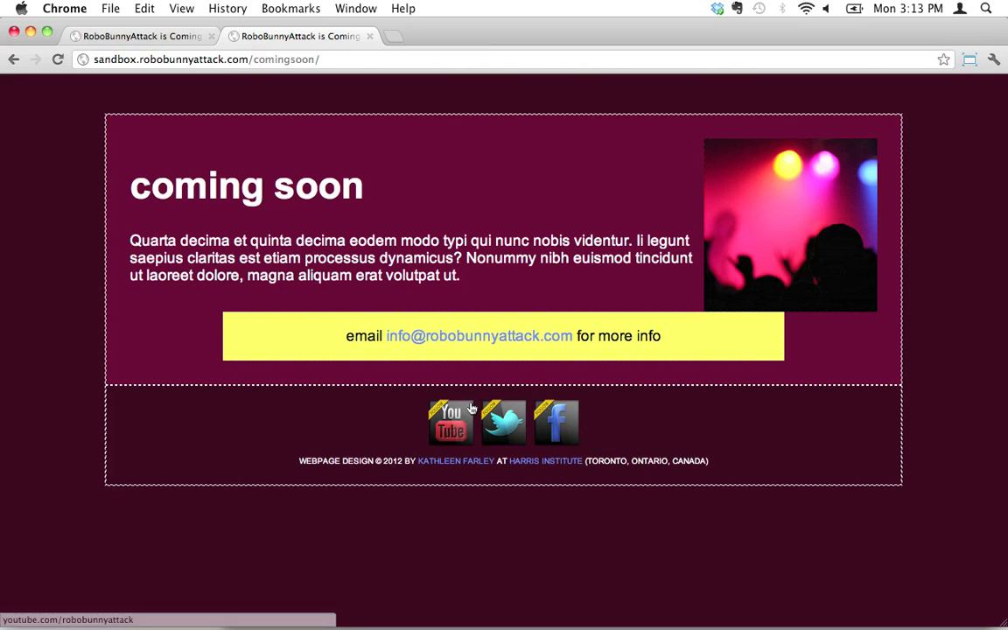
pyautogui.moveTo(528, 420)
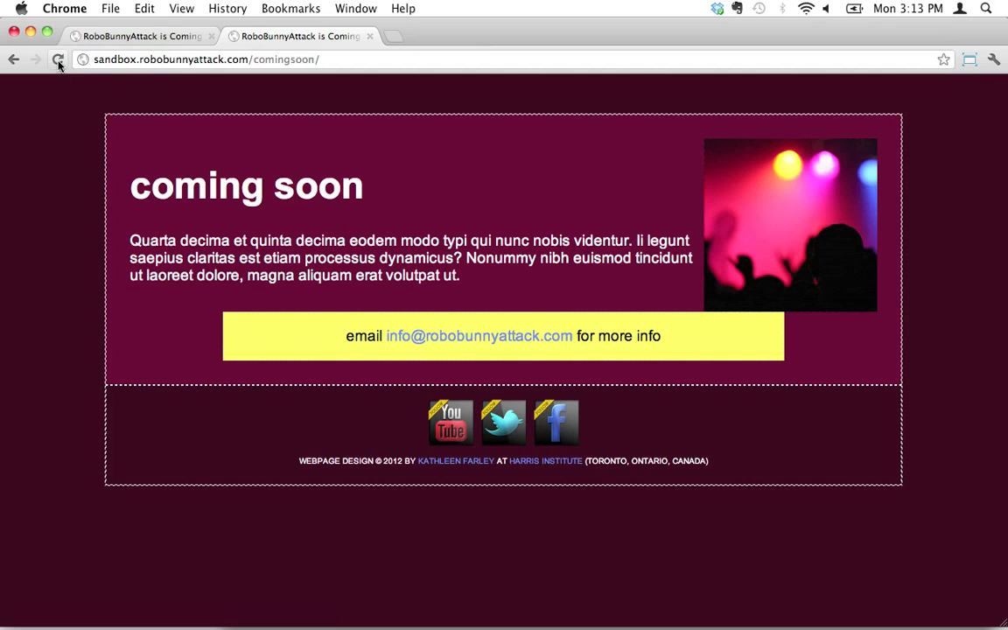
# Reload the coming-soon page in Chrome to verify the footer icons now sit further apart.
pyautogui.click(58, 59)
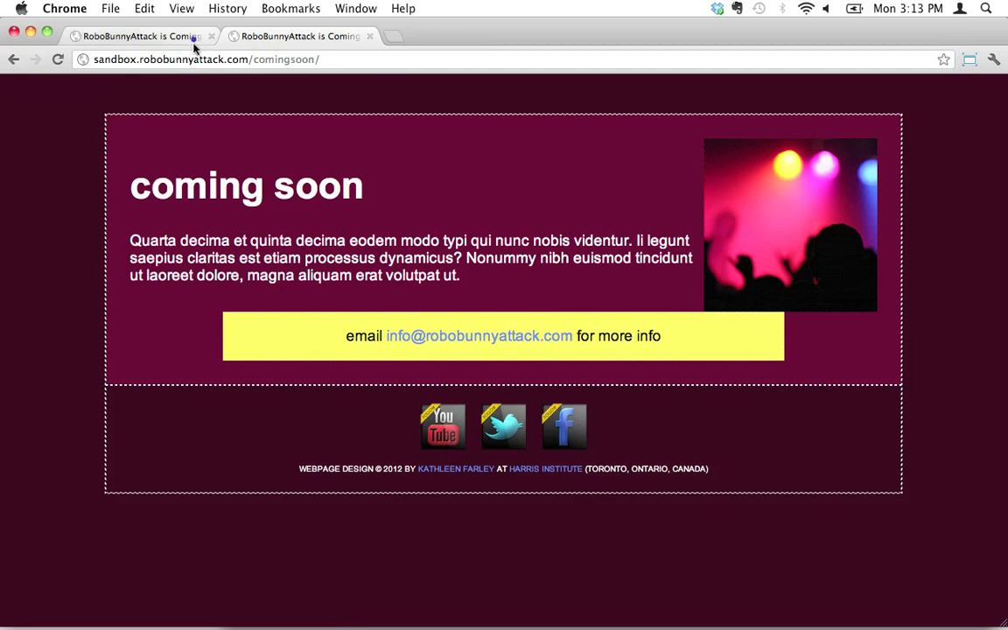
pyautogui.click(301, 35)
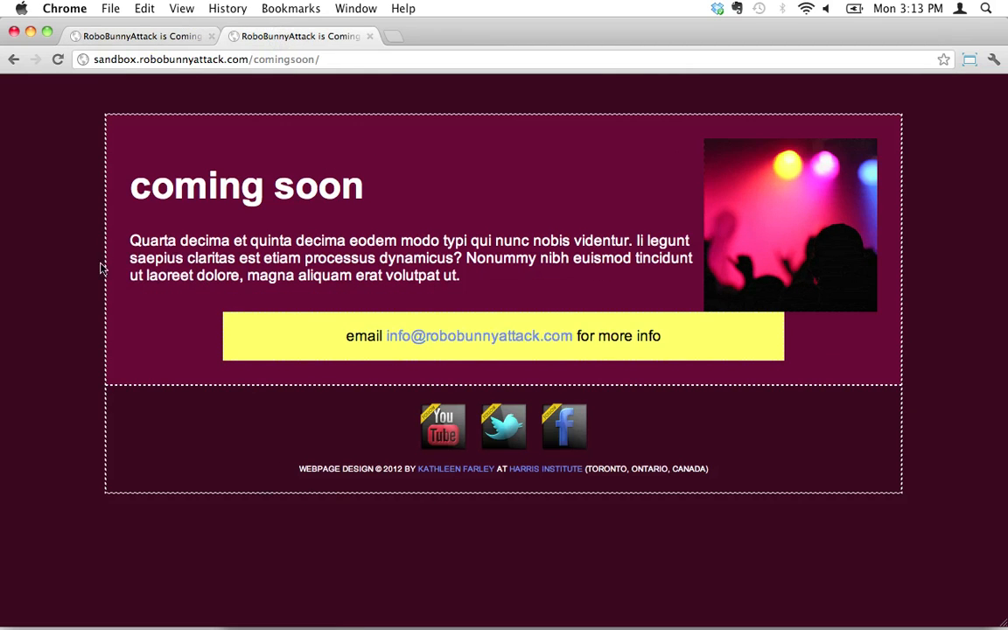
pyautogui.moveTo(4, 266)
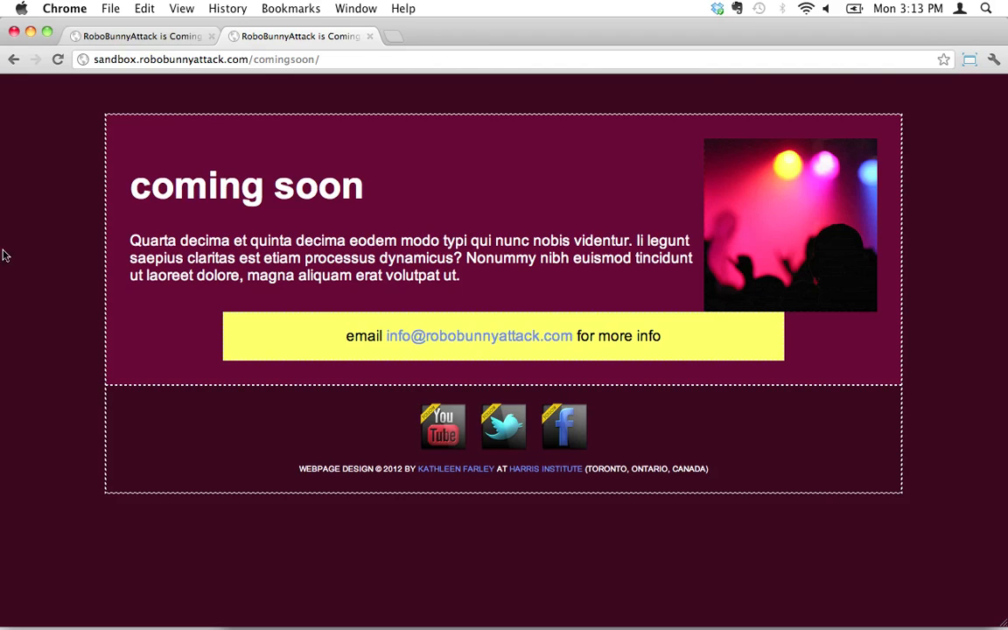
pyautogui.moveTo(105, 445)
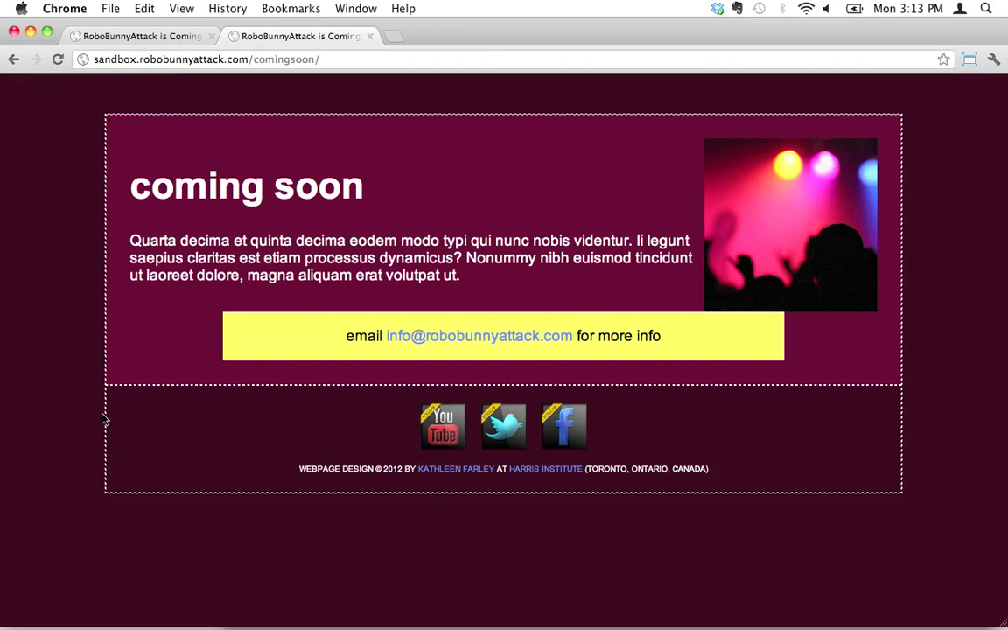
pyautogui.moveTo(88, 408)
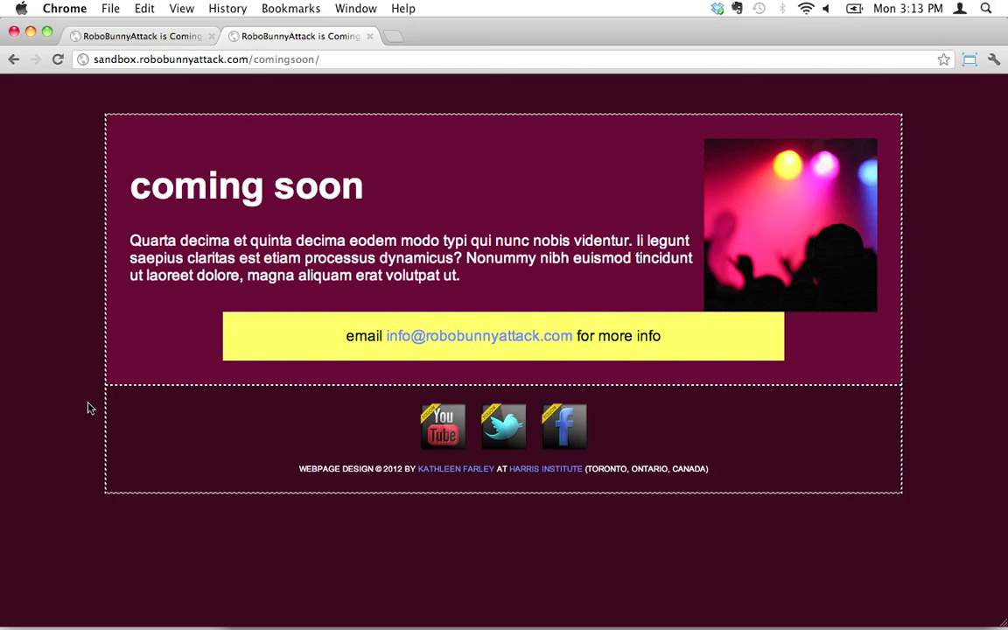